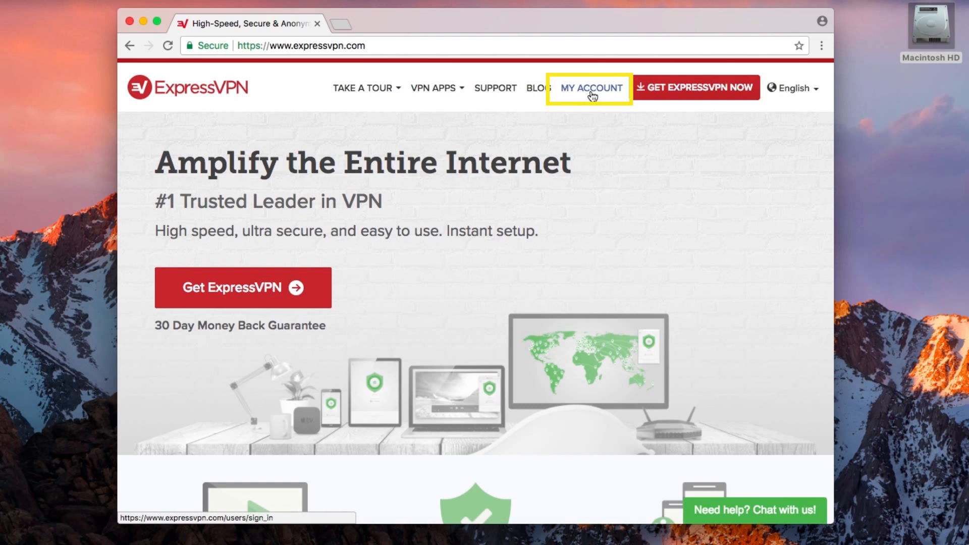
# Sign in to the ExpressVPN account and open the device setup page with the activation code.
pyautogui.click(590, 88)
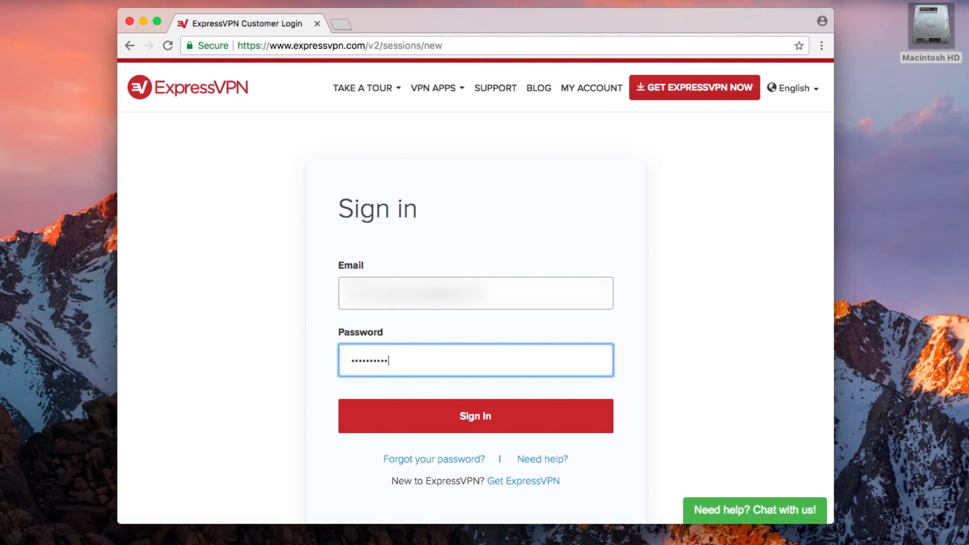
pyautogui.click(475, 415)
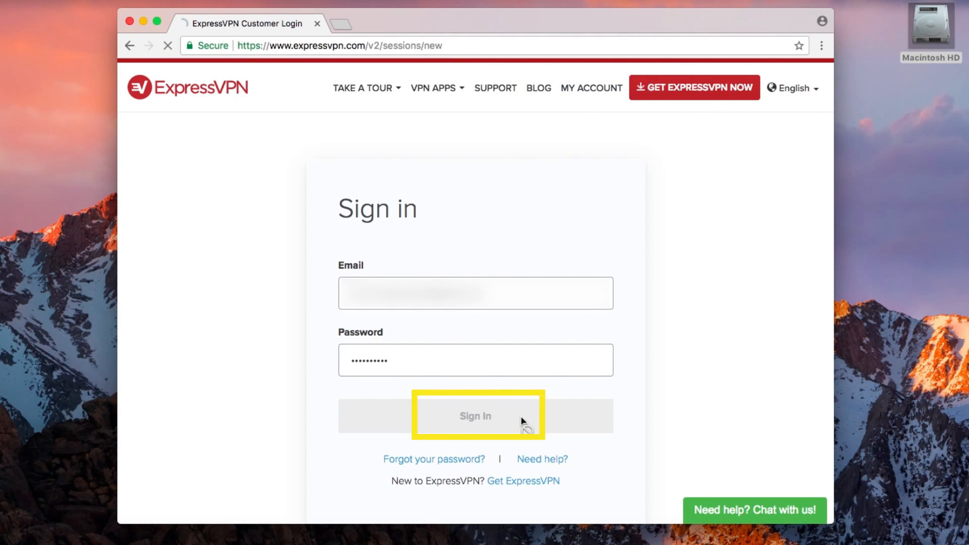
pyautogui.click(474, 416)
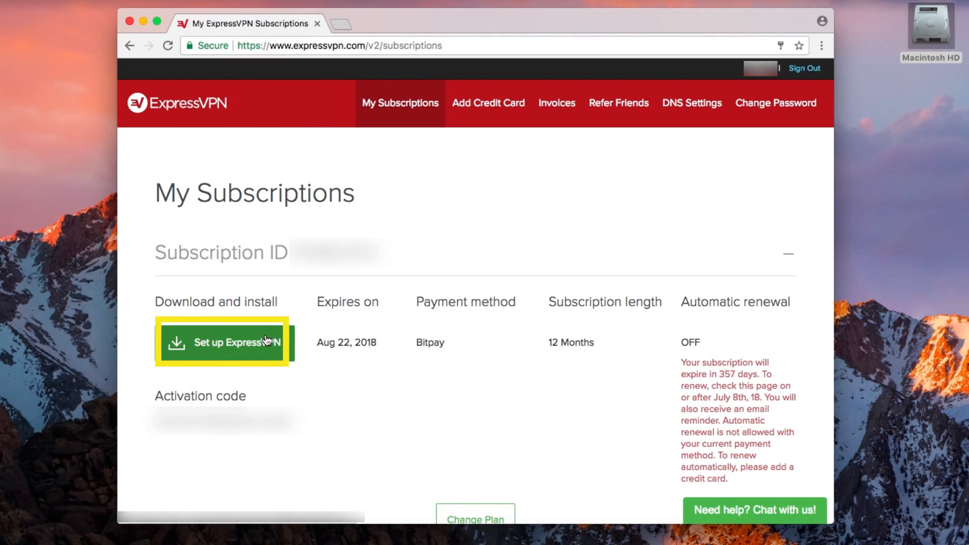
pyautogui.click(222, 342)
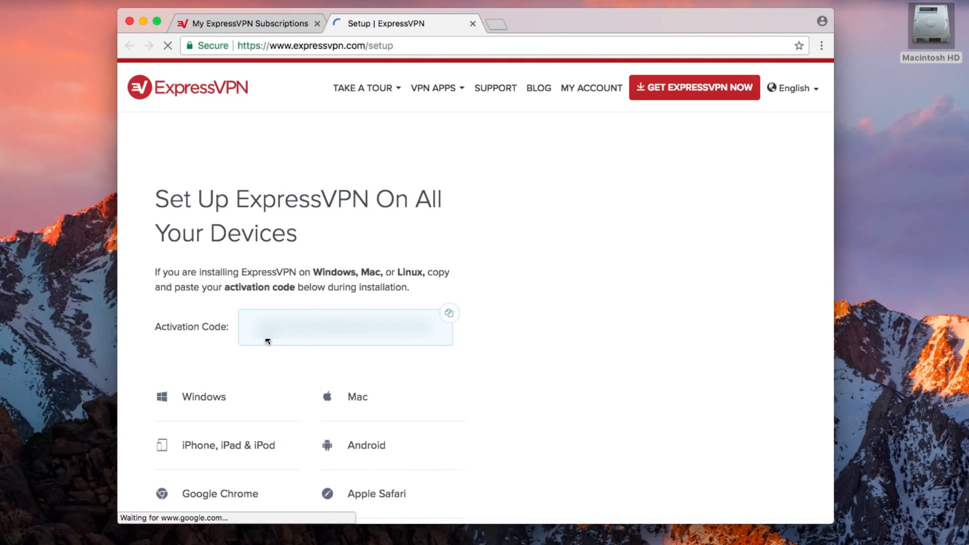
# Choose the manual configuration route with OpenVPN as the protocol.
pyautogui.click(357, 397)
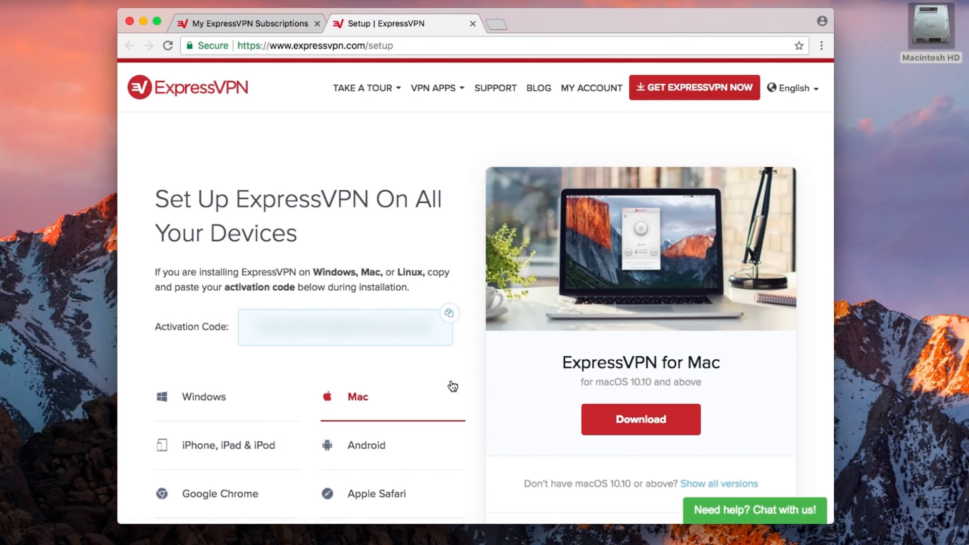
pyautogui.scroll(-3)
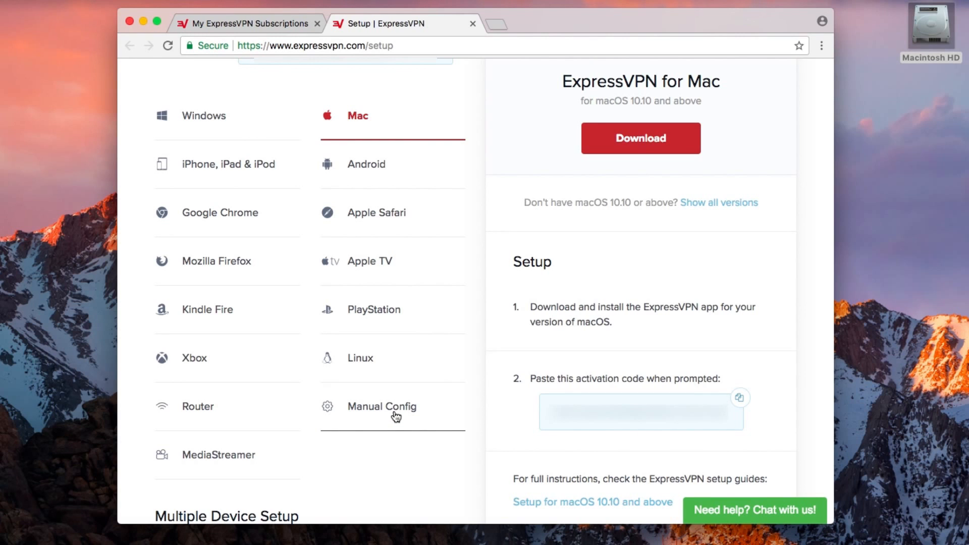
pyautogui.click(382, 406)
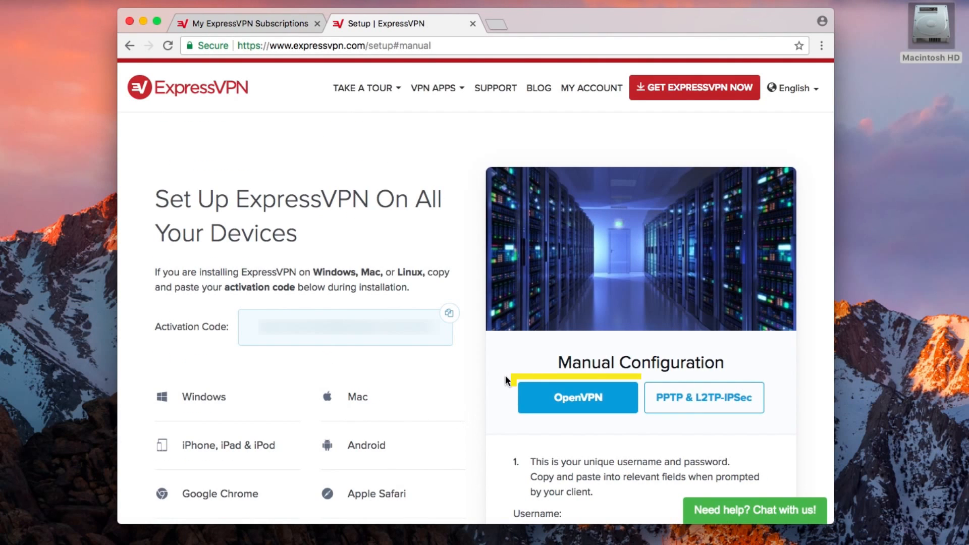
pyautogui.click(577, 398)
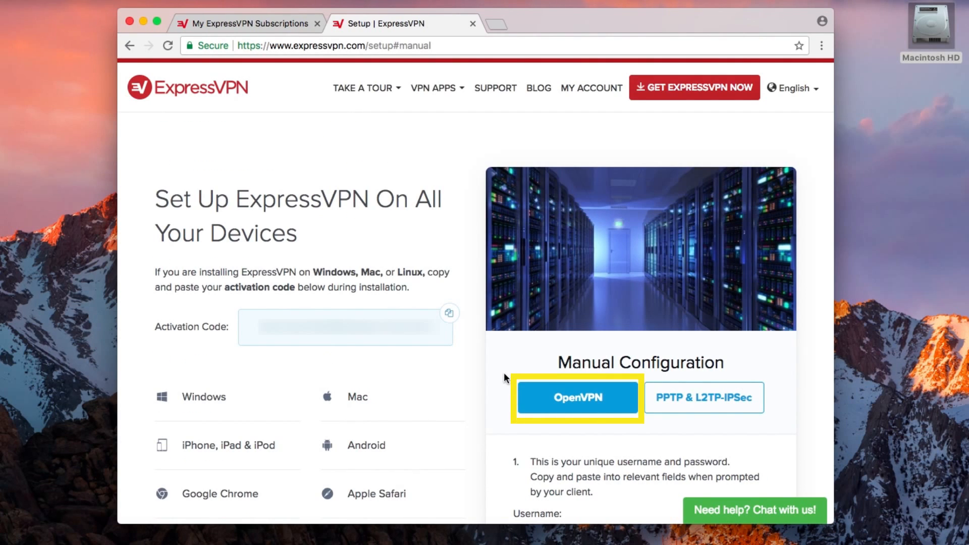
# Download the USA - Los Angeles - 3 .ovpn configuration file from the Americas list.
pyautogui.scroll(-3)
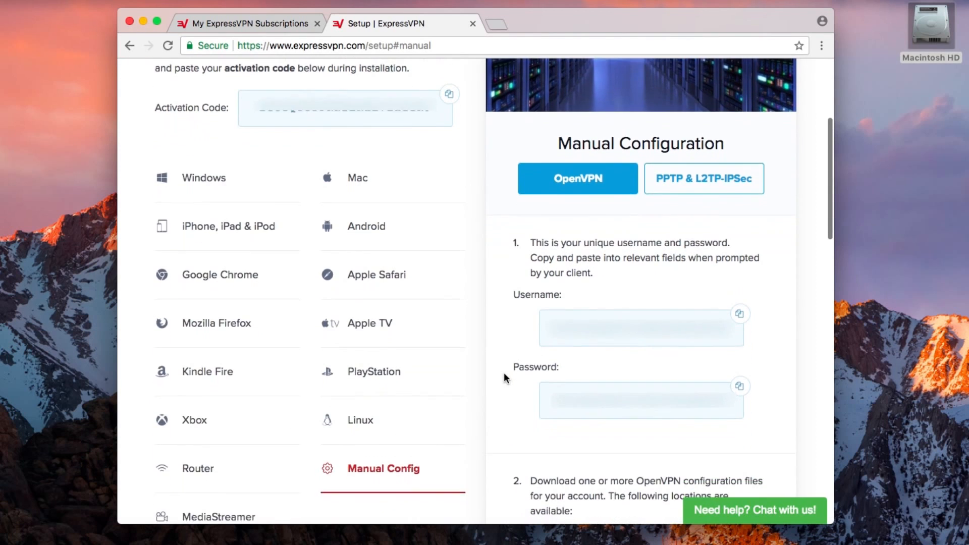
pyautogui.scroll(-3)
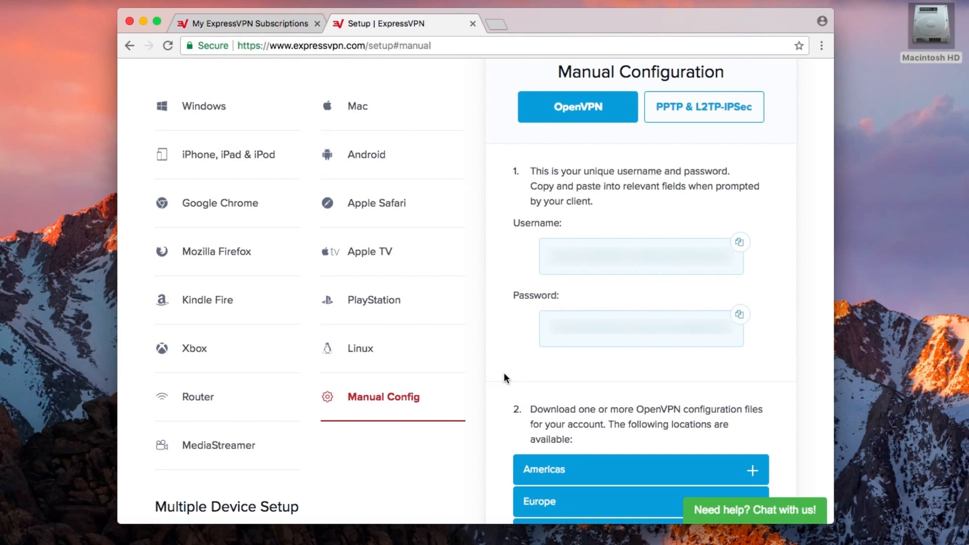
pyautogui.scroll(-3)
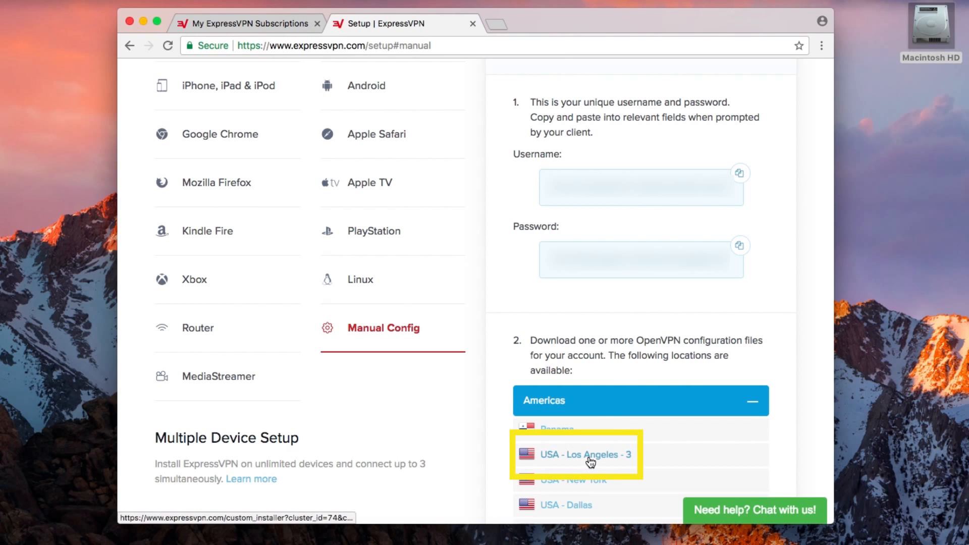
pyautogui.click(585, 454)
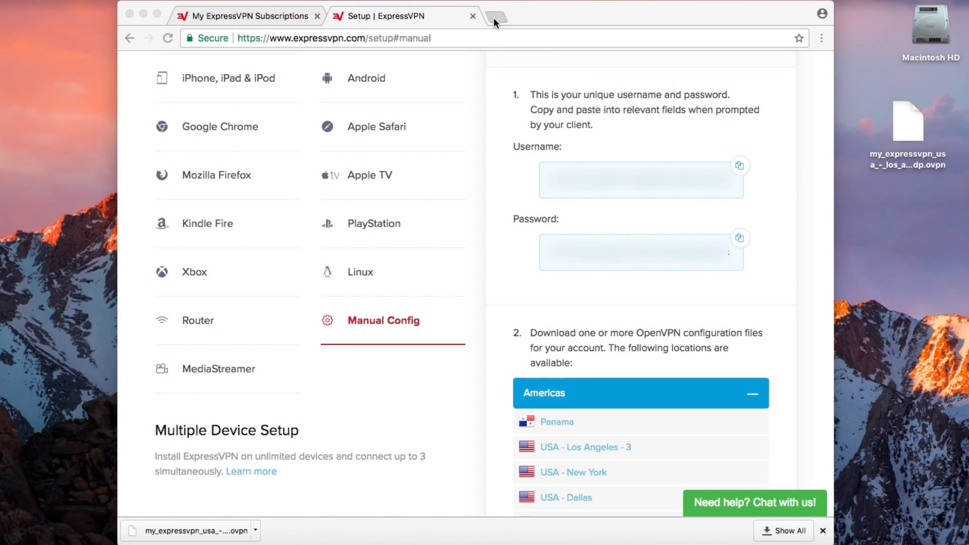
# Load the DD-WRT control panel at 192.168.1.1 in a new browser tab.
pyautogui.click(494, 16)
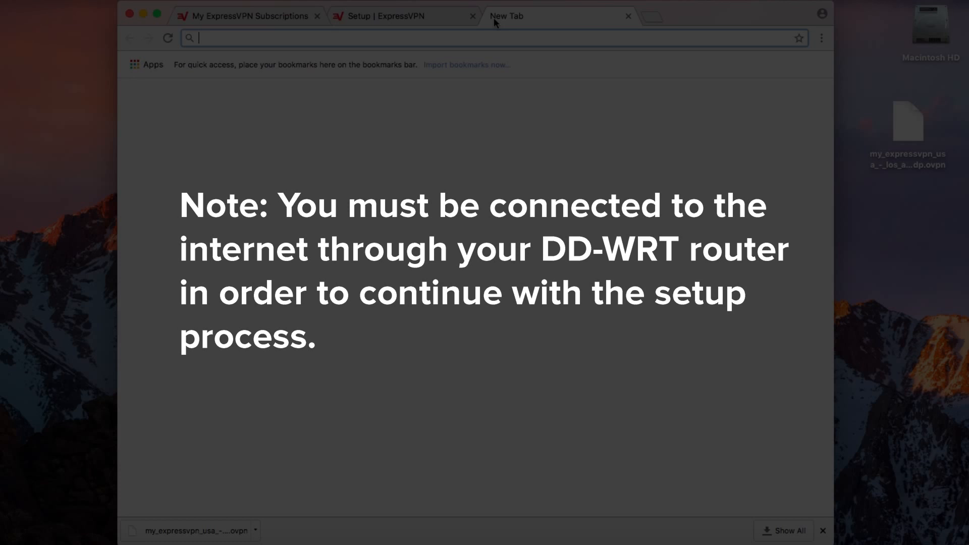
pyautogui.write('192.168.1.1')
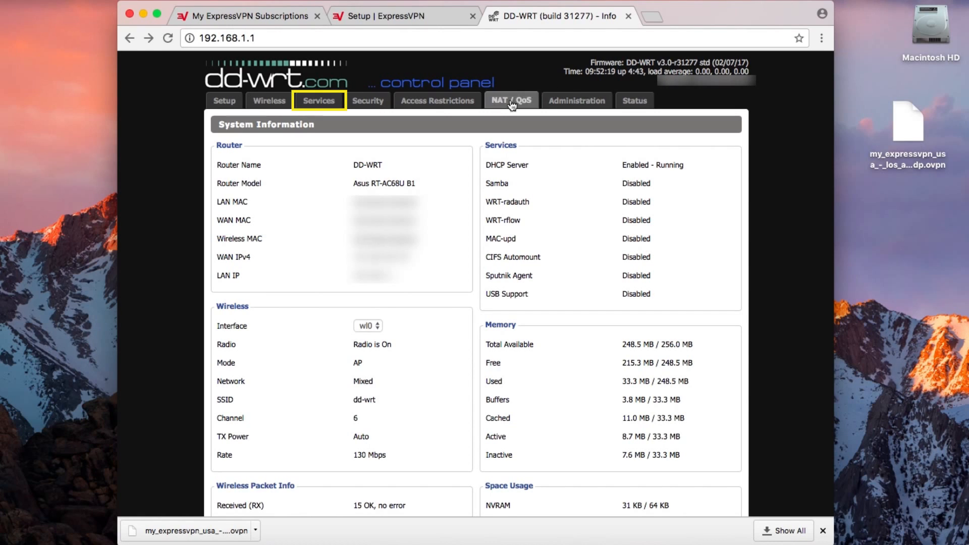
# Enable Start OpenVPN Client on the Services > VPN page.
pyautogui.click(318, 99)
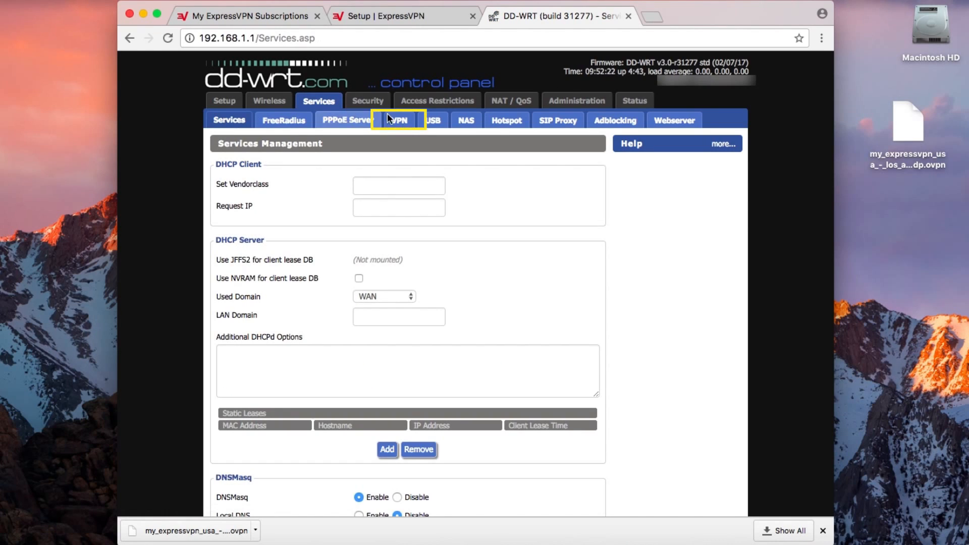
pyautogui.click(399, 120)
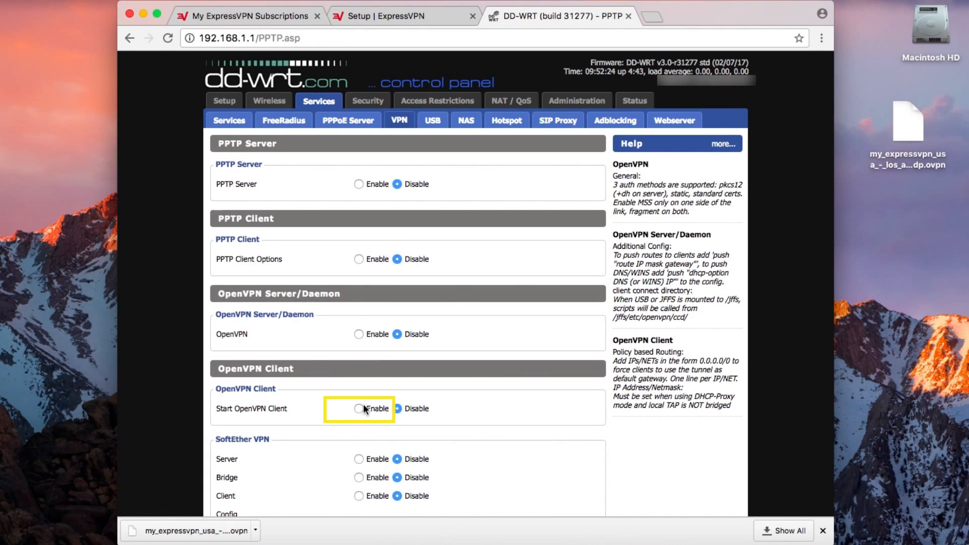
pyautogui.click(360, 409)
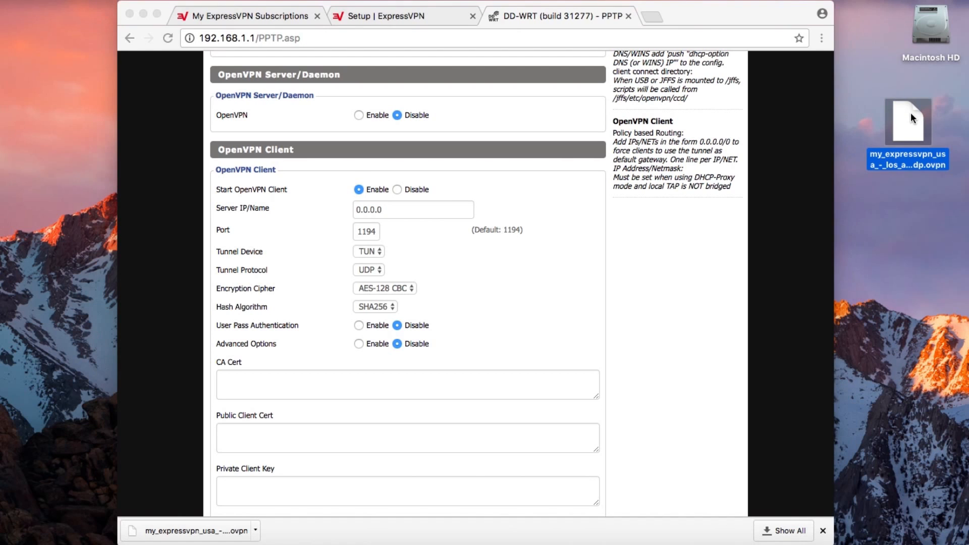
# Open the downloaded .ovpn configuration file in TextEdit for reference.
pyautogui.rightClick(906, 120)
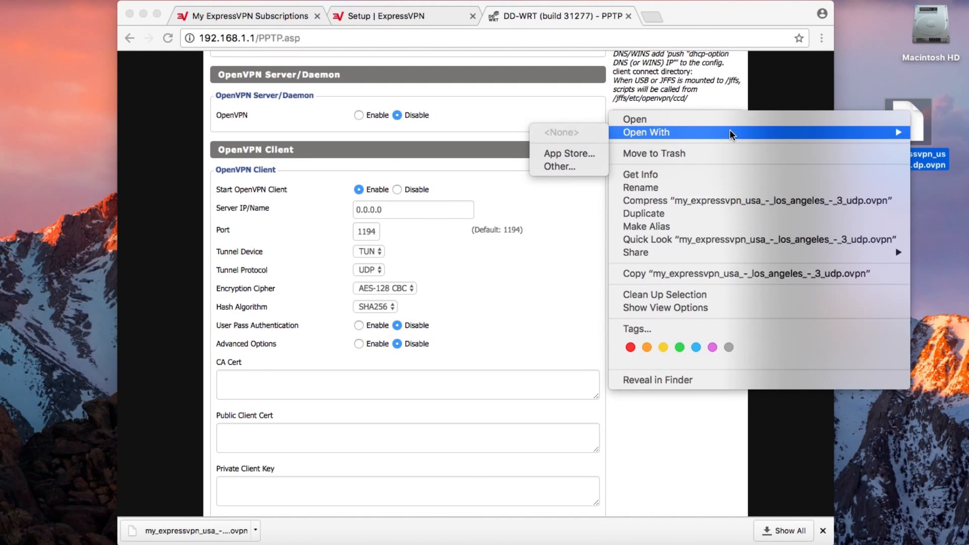
pyautogui.click(558, 167)
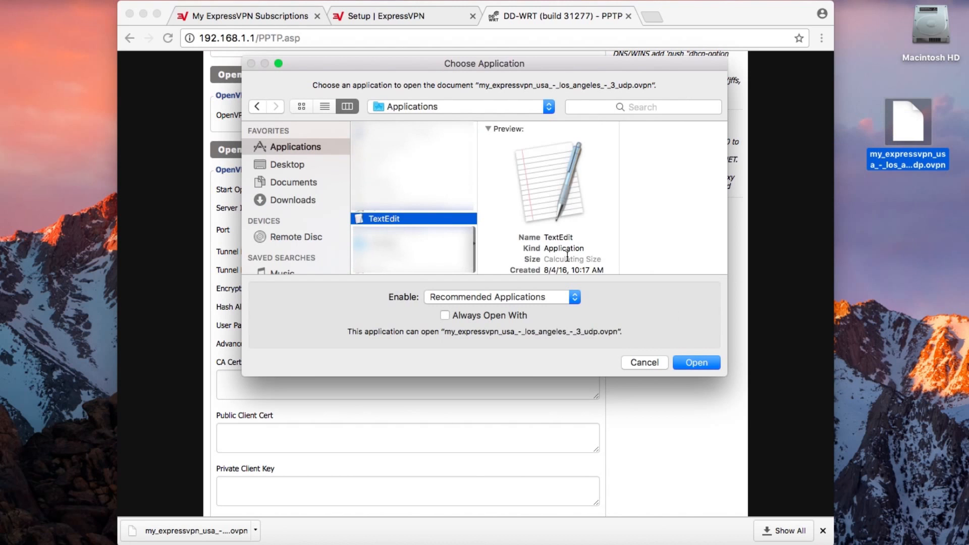
pyautogui.click(696, 362)
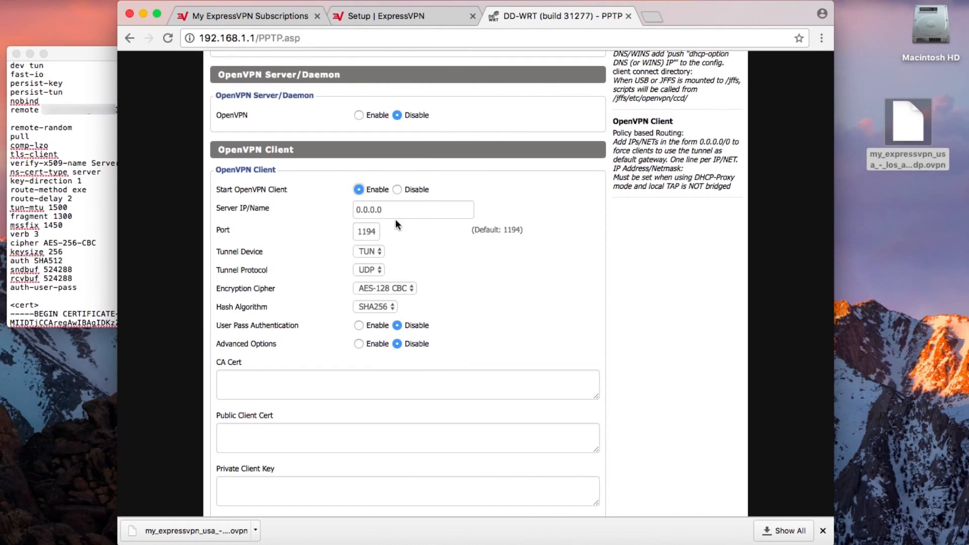
# Enter the server address, set cipher AES-256-CBC with SHA512, and enable User Pass Authentication.
pyautogui.click(413, 210)
pyautogui.write('1195')
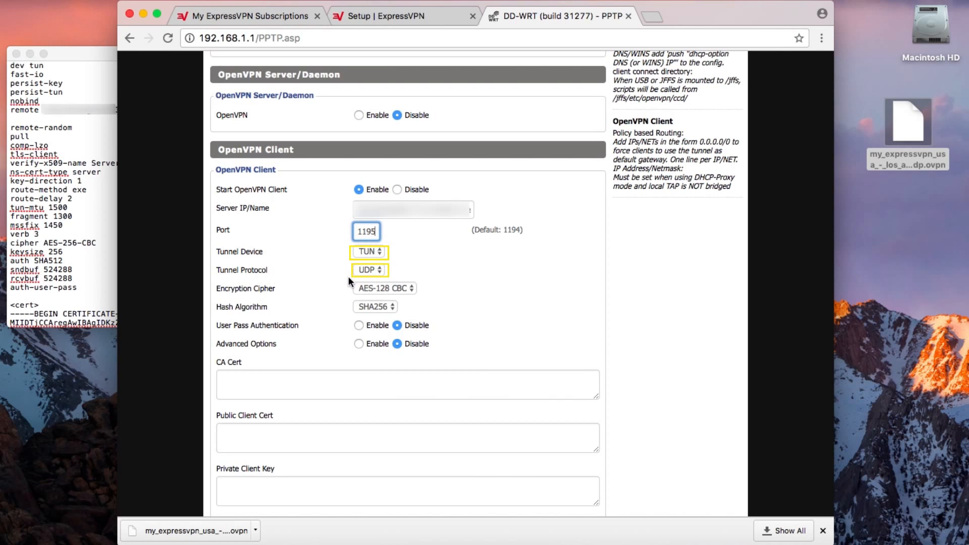
pyautogui.click(385, 288)
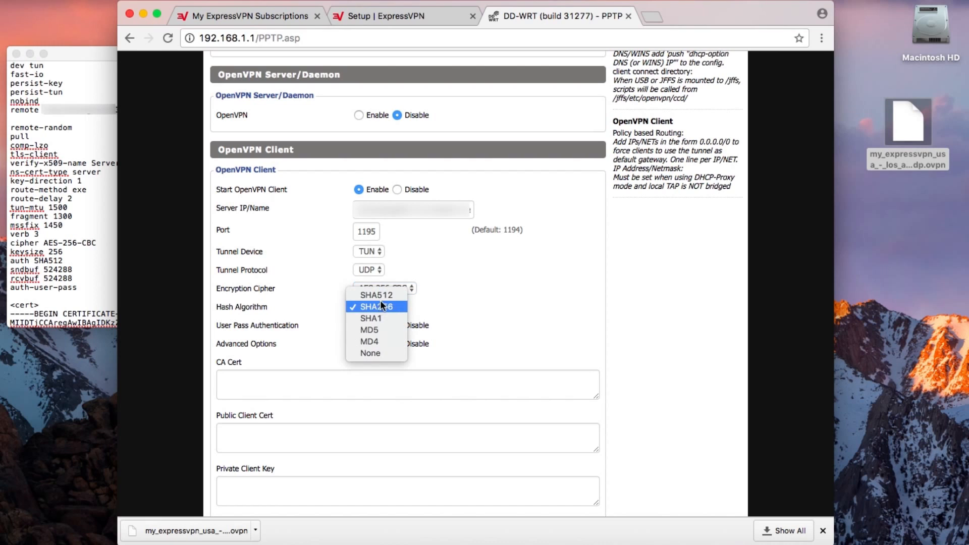
pyautogui.moveTo(376, 295)
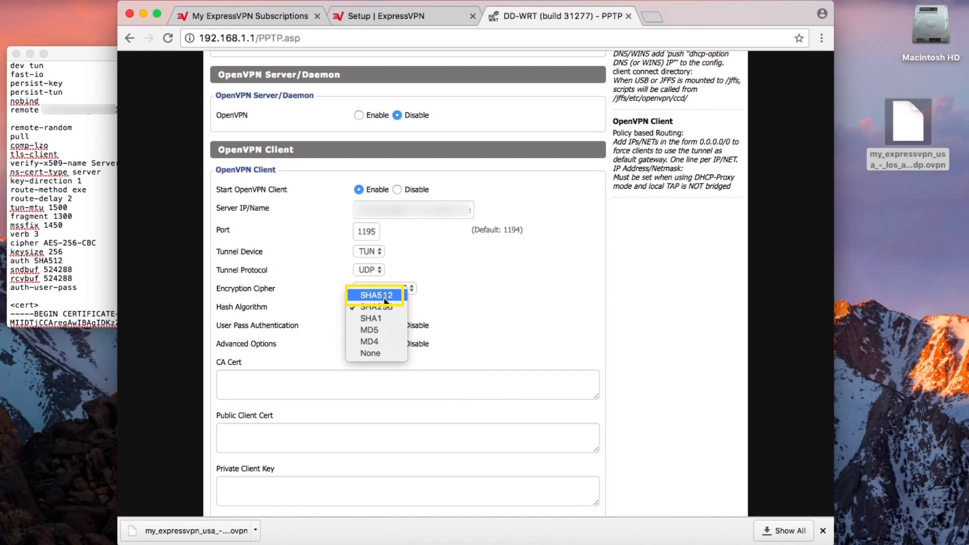
pyautogui.click(376, 294)
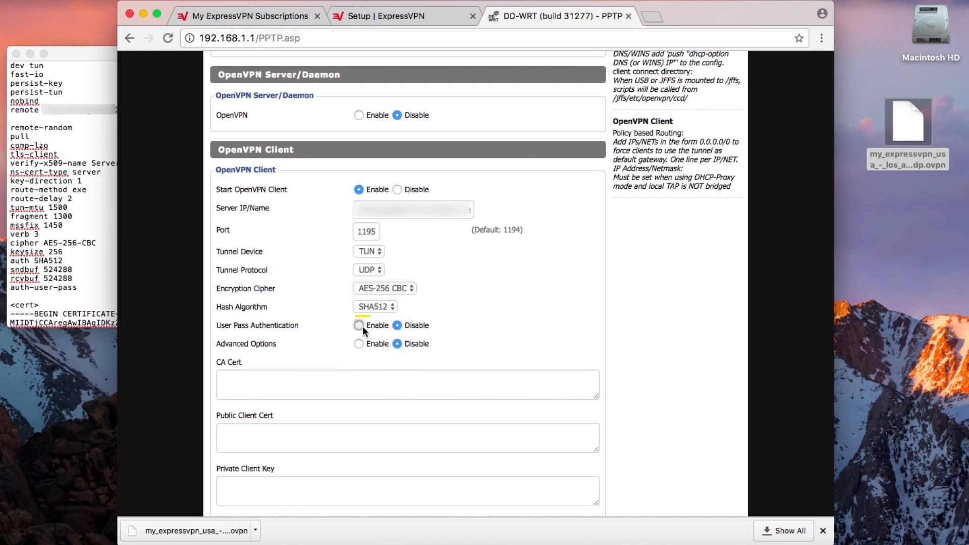
pyautogui.click(360, 326)
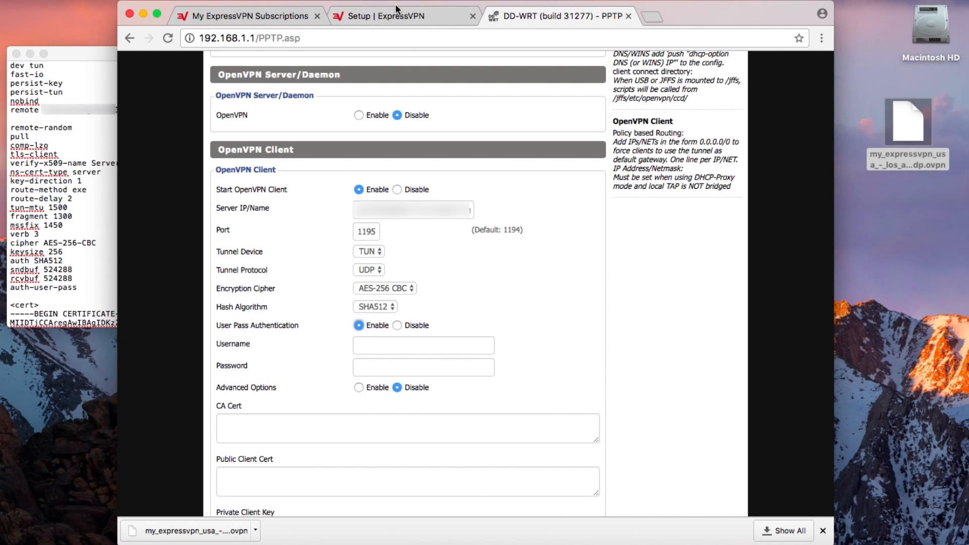
# Copy the ExpressVPN username and password into the OpenVPN client credentials.
pyautogui.click(396, 15)
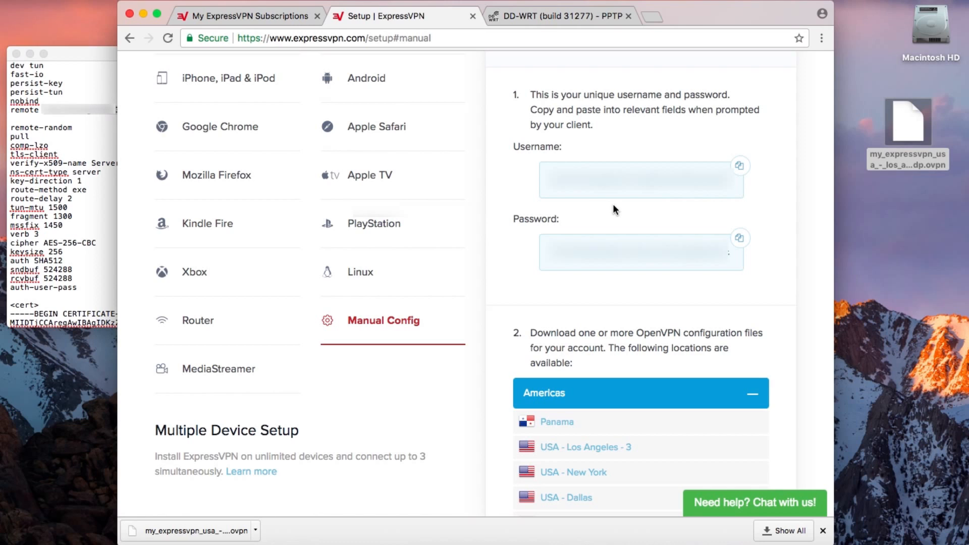
pyautogui.click(740, 165)
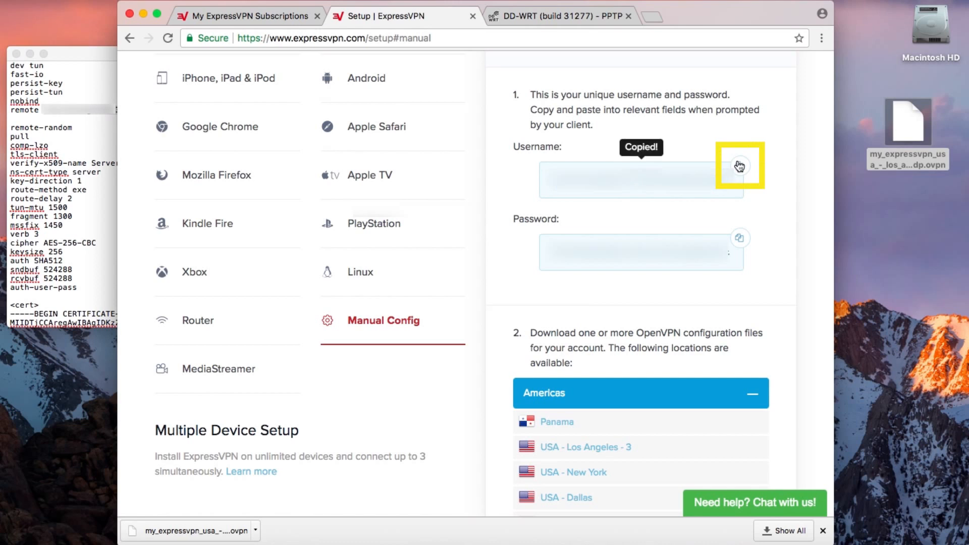
pyautogui.click(555, 17)
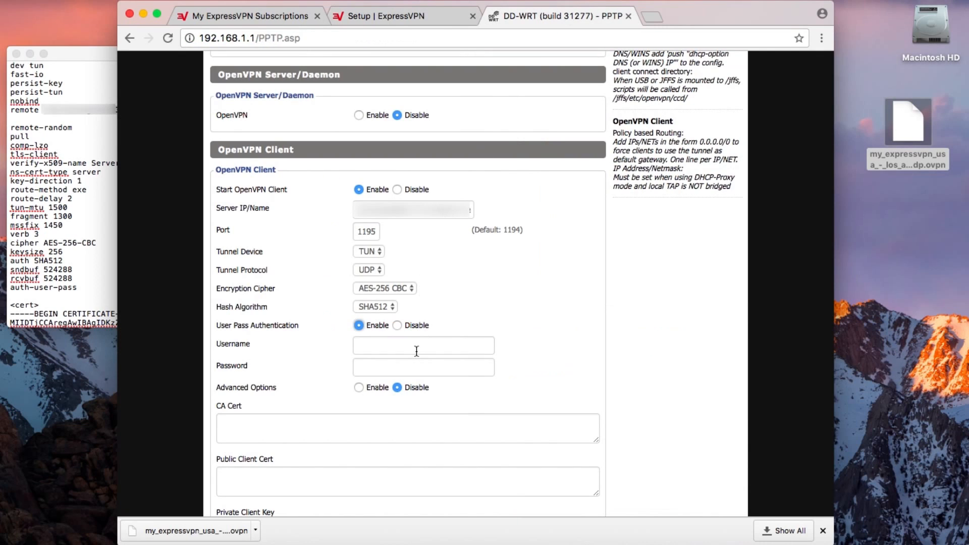
pyautogui.click(402, 15)
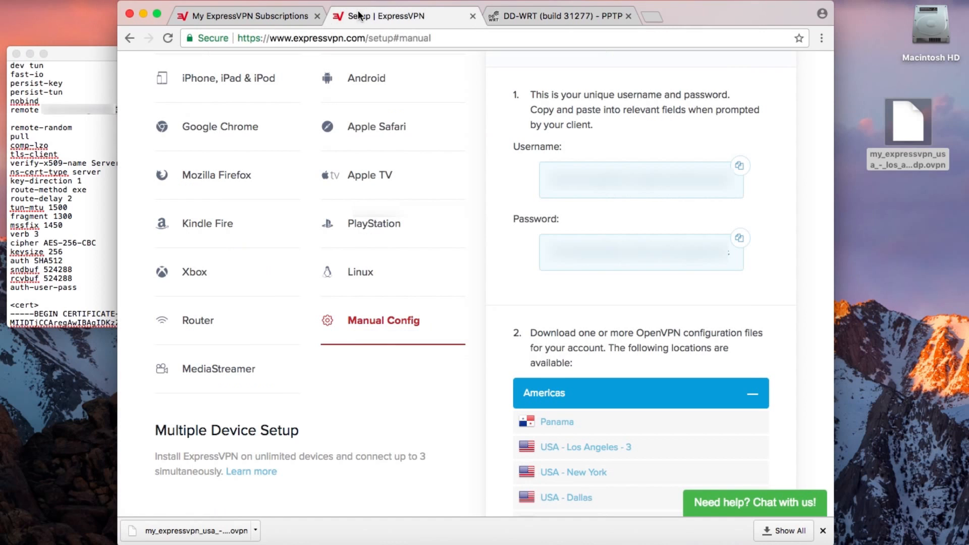
pyautogui.click(739, 237)
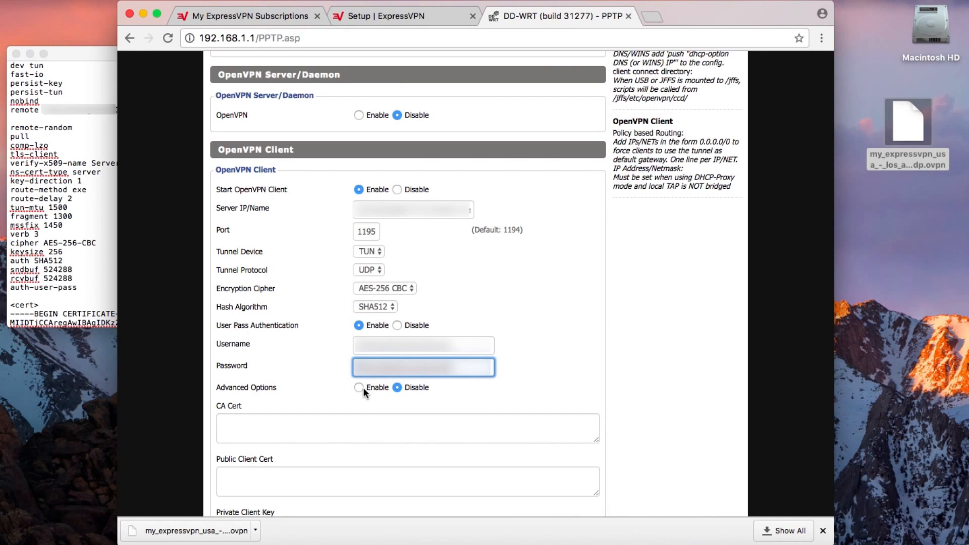
# Enable Advanced Options and NAT for the VPN tunnel.
pyautogui.click(358, 388)
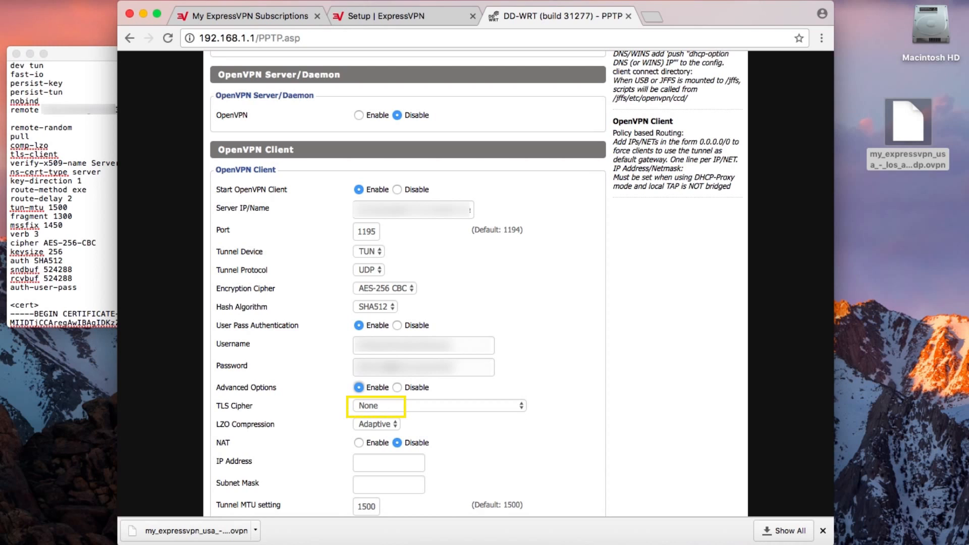
pyautogui.scroll(-3)
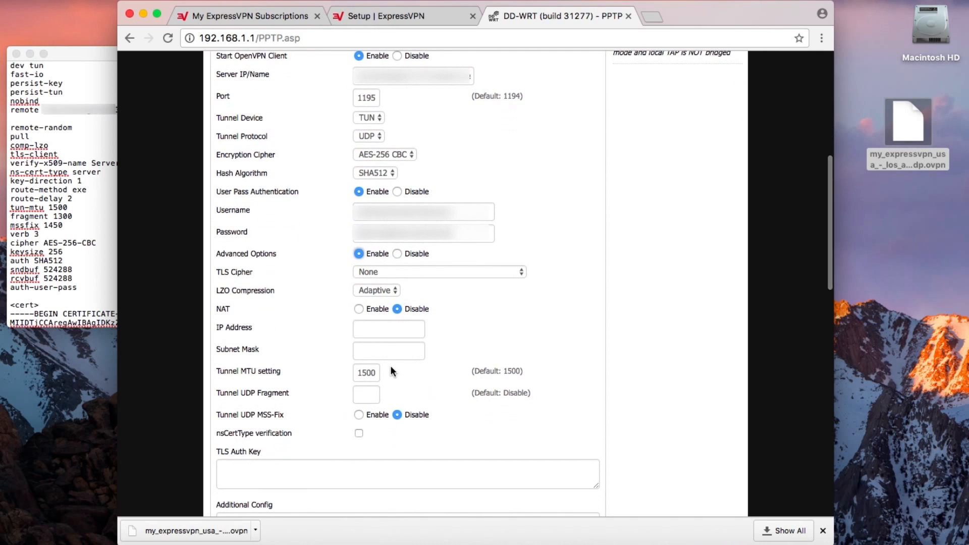
pyautogui.scroll(-3)
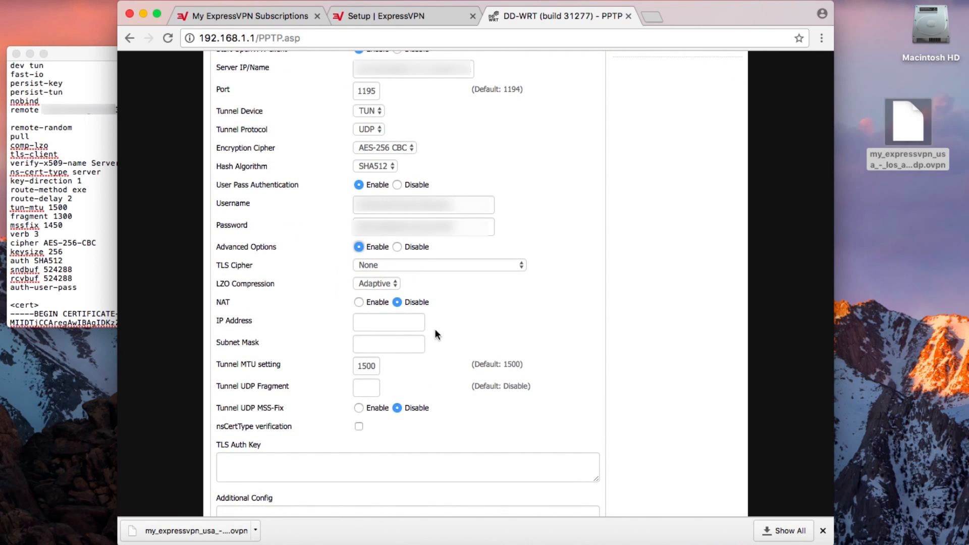
pyautogui.click(359, 302)
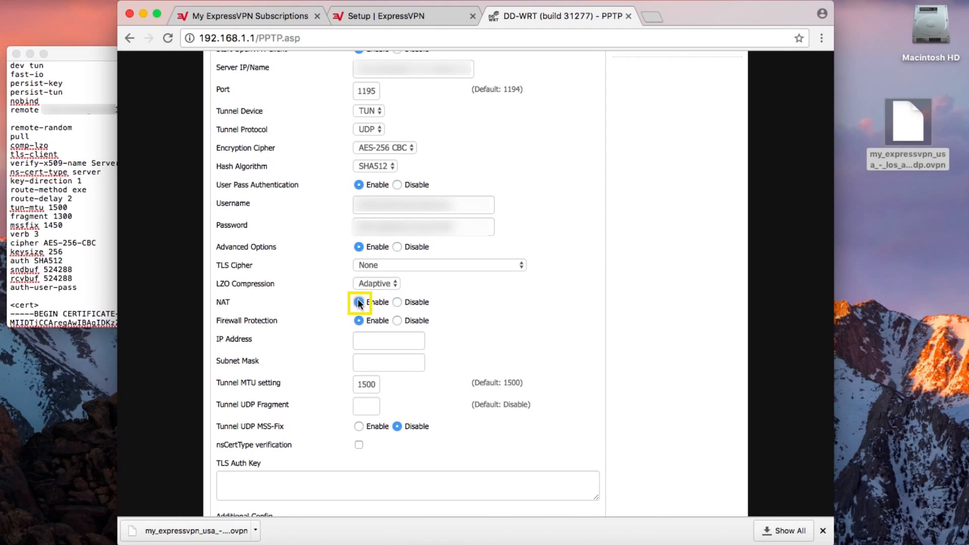
pyautogui.click(358, 302)
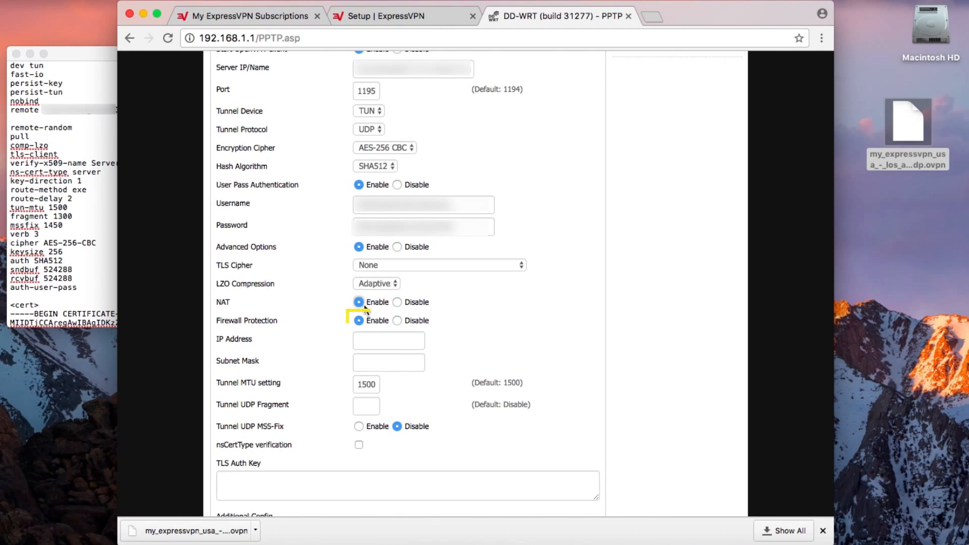
# Set Tunnel UDP Fragment to 1450, enable MSS-Fix and turn on nsCertType verification.
pyautogui.scroll(-3)
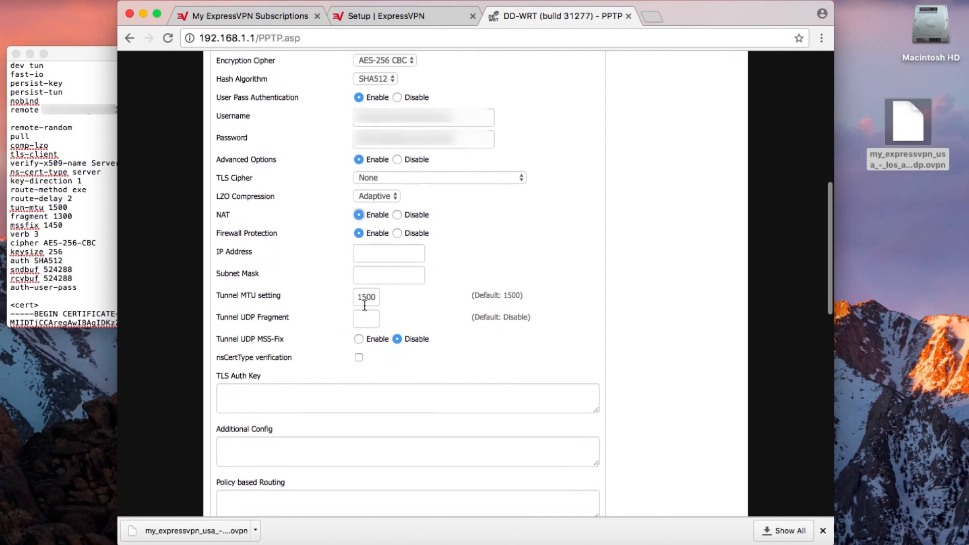
pyautogui.click(366, 318)
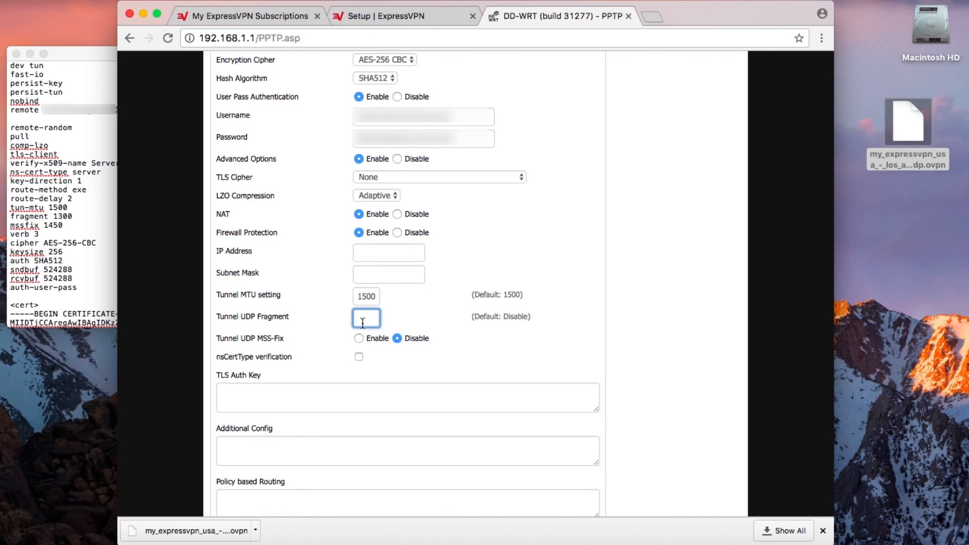
pyautogui.write('1450')
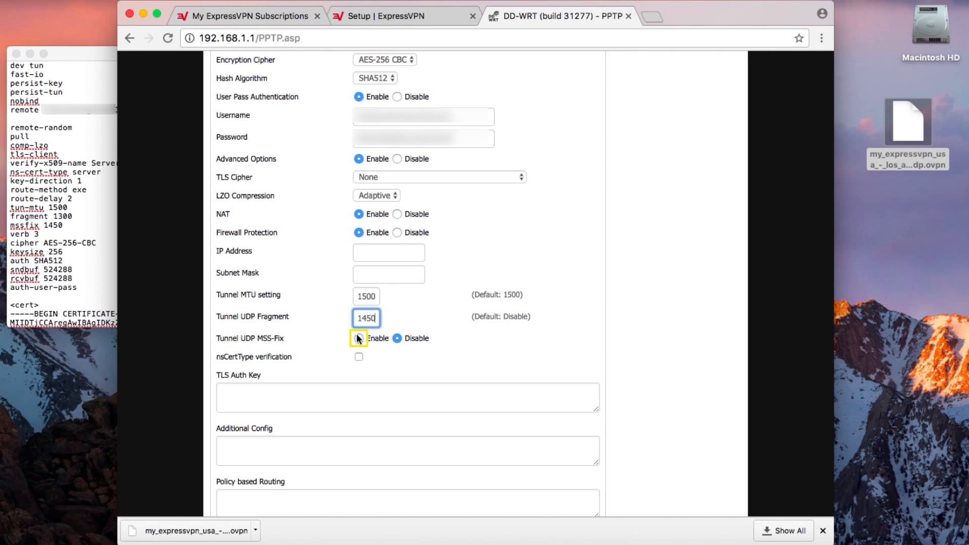
pyautogui.click(358, 338)
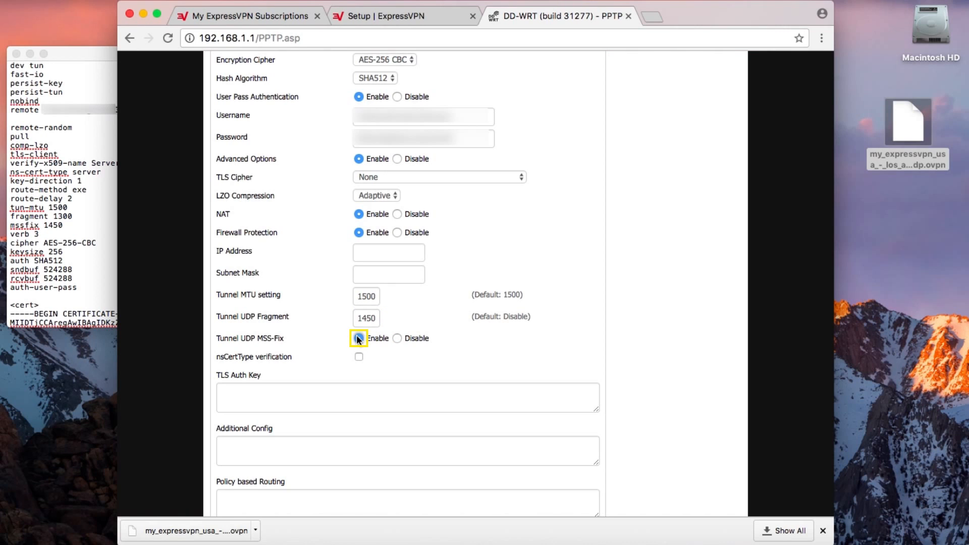
pyautogui.click(358, 339)
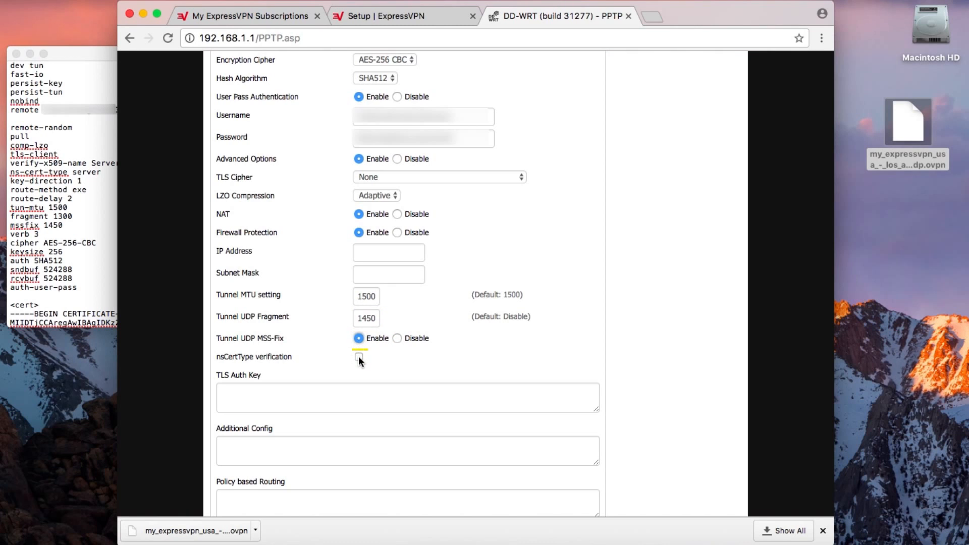
pyautogui.click(359, 358)
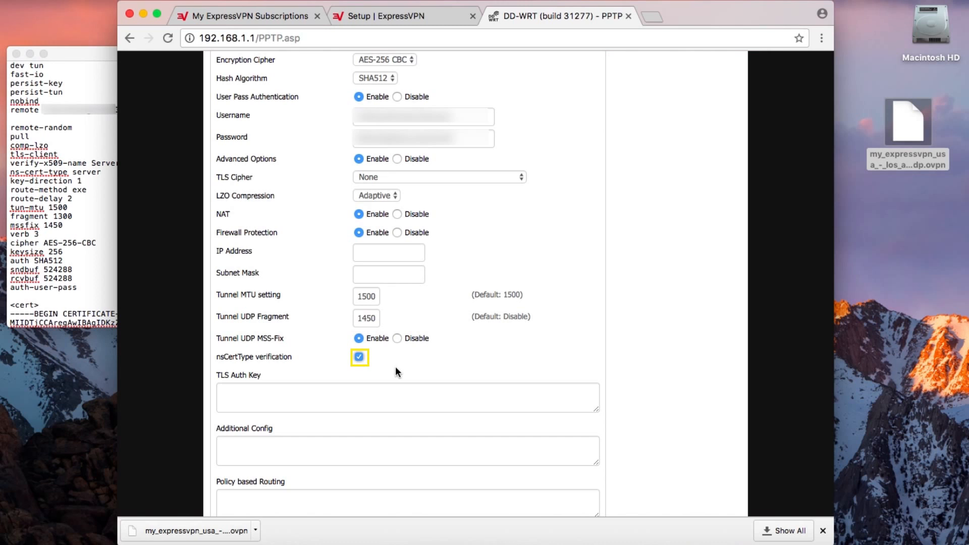
pyautogui.scroll(-3)
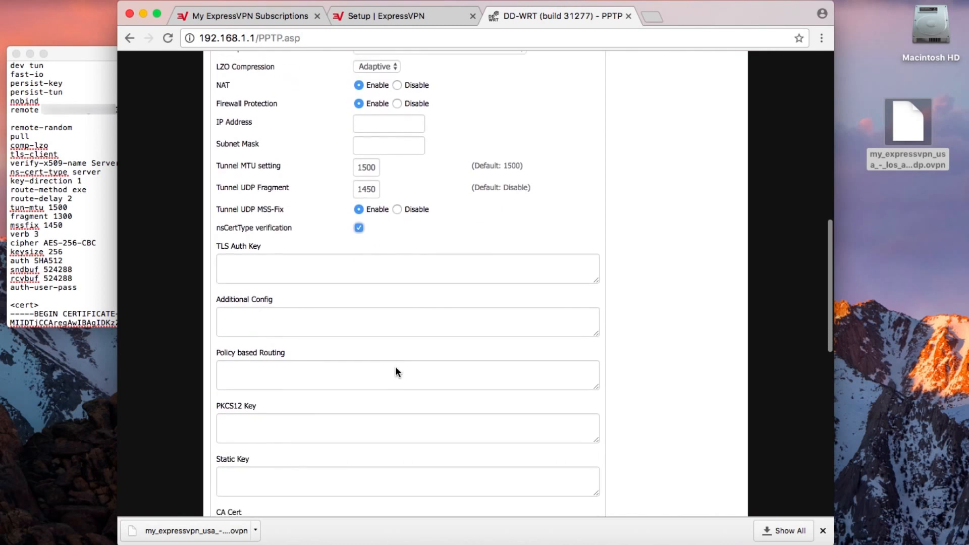
pyautogui.scroll(-3)
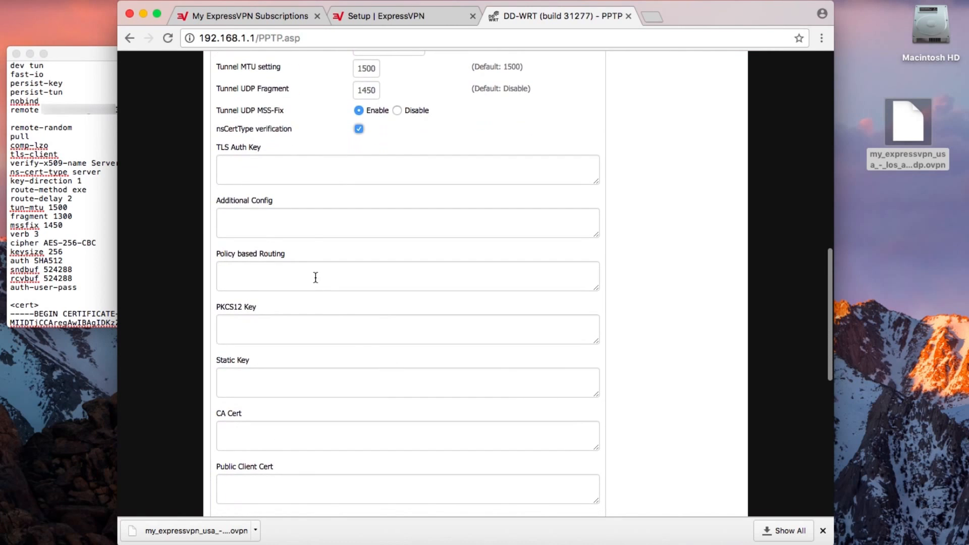
# Enter persist-key, persist-tun, fragment 1300, mssfix 1450 and keysize 256 in Additional Config.
pyautogui.click(407, 223)
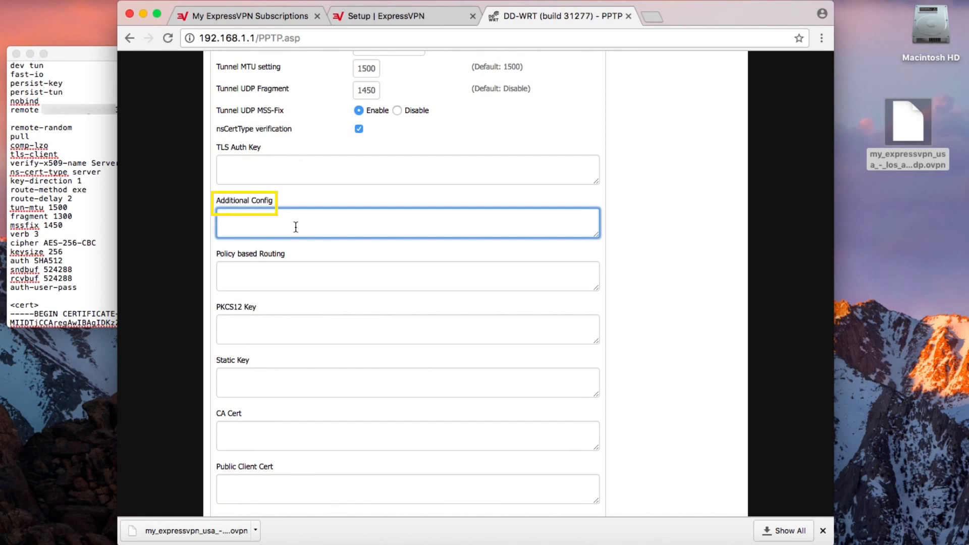
pyautogui.write('persist')
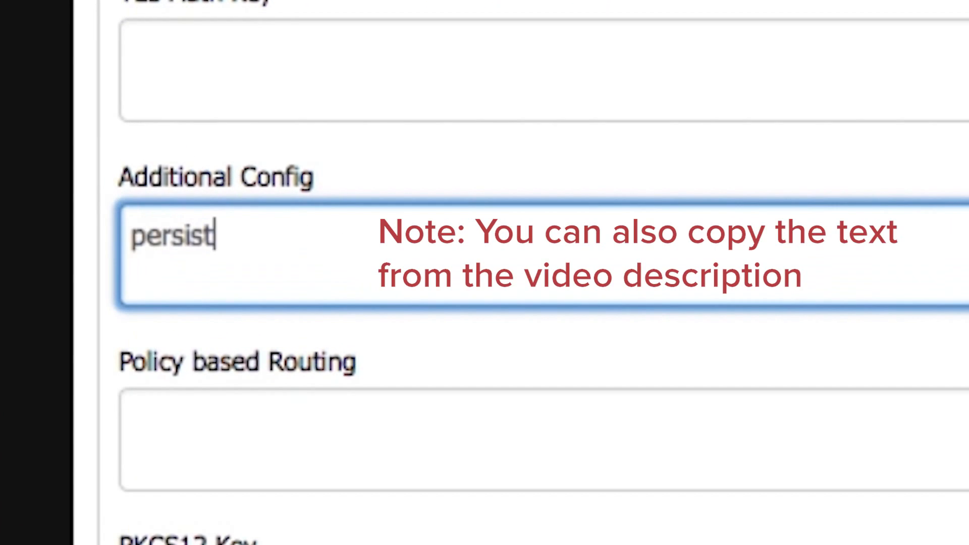
pyautogui.write('-key')
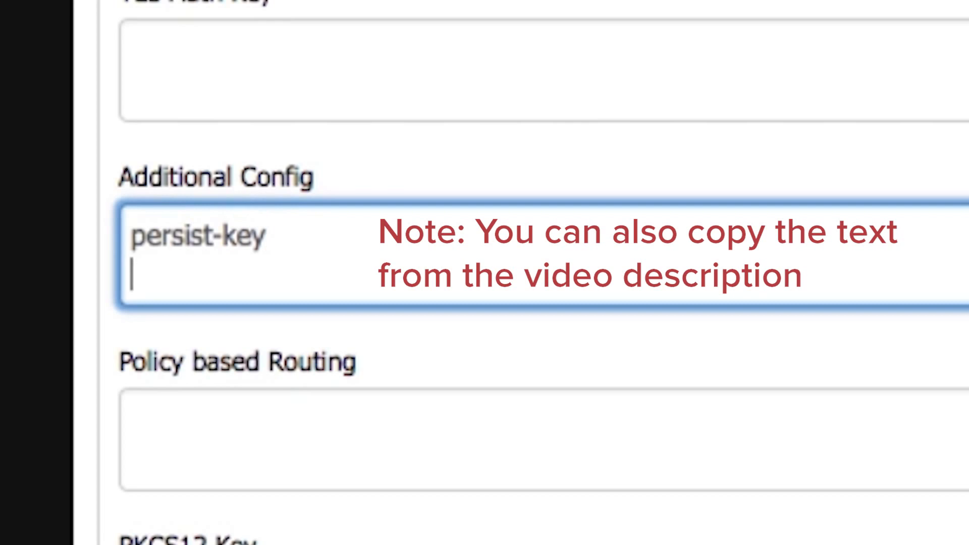
pyautogui.write('persist-tun')
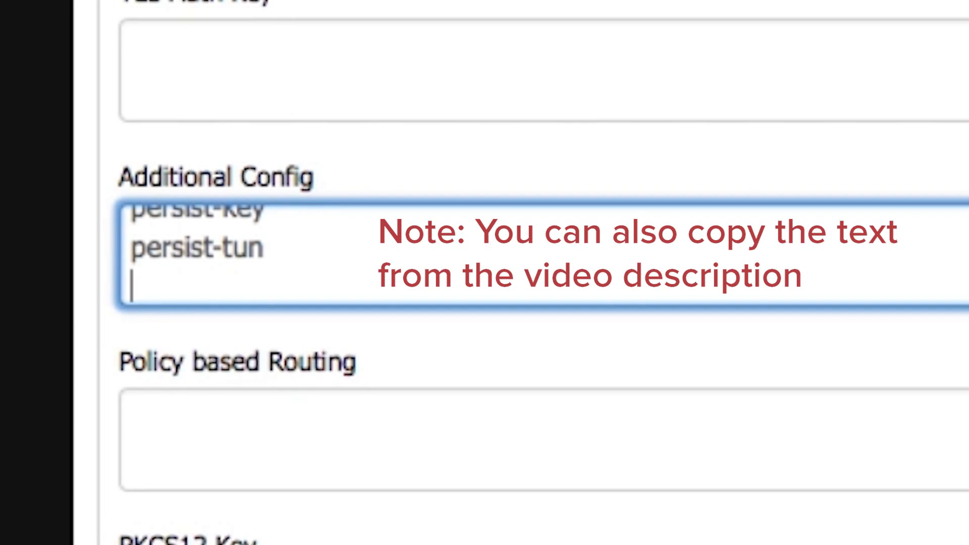
pyautogui.write('fragment')
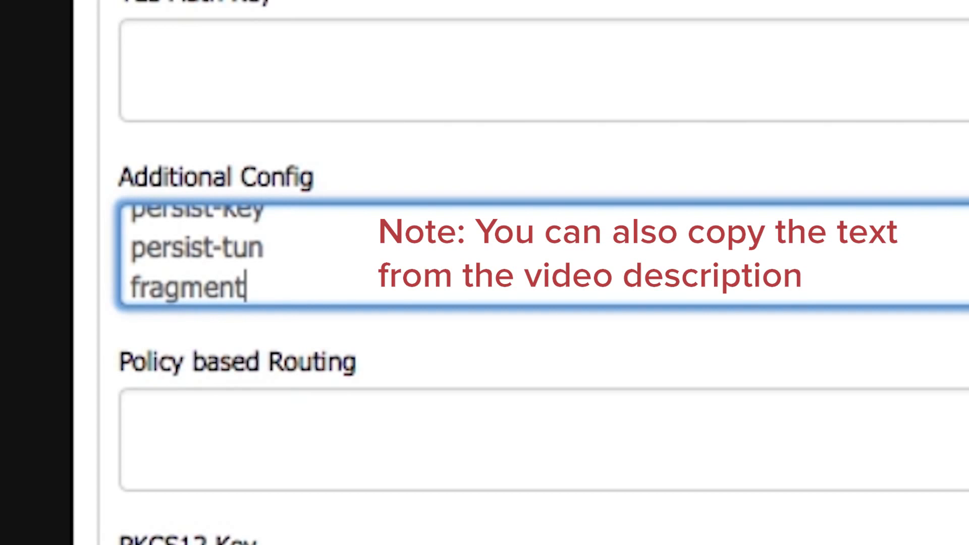
pyautogui.write('1300')
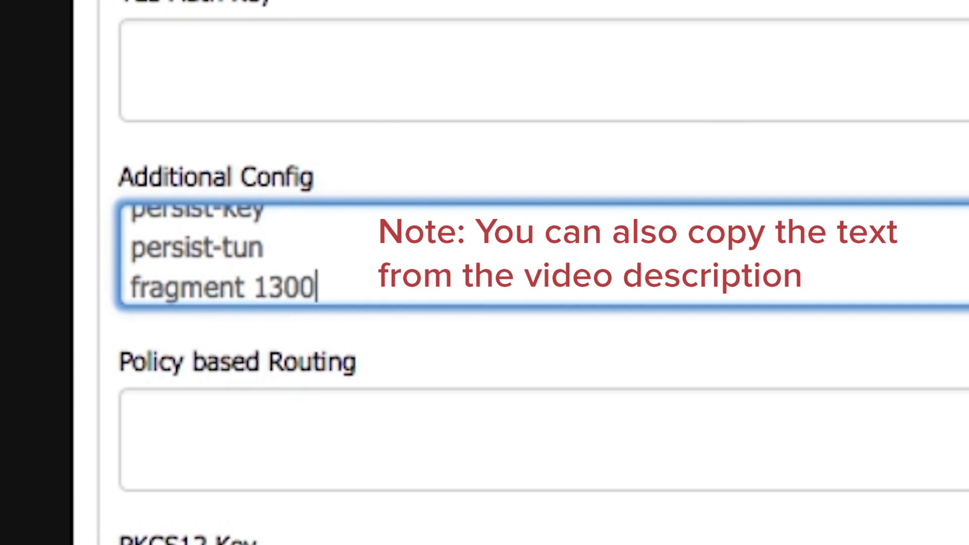
pyautogui.write('mssfi')
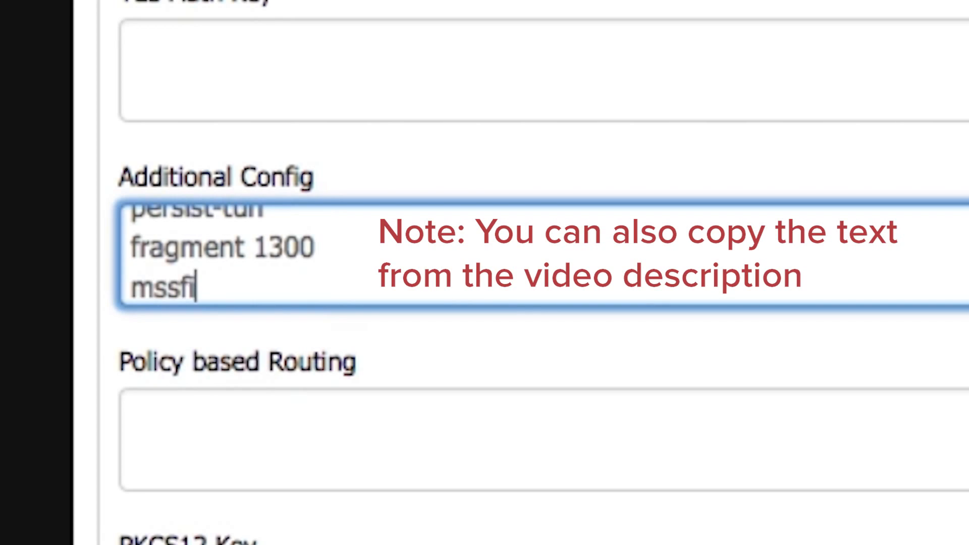
pyautogui.write('x 1450')
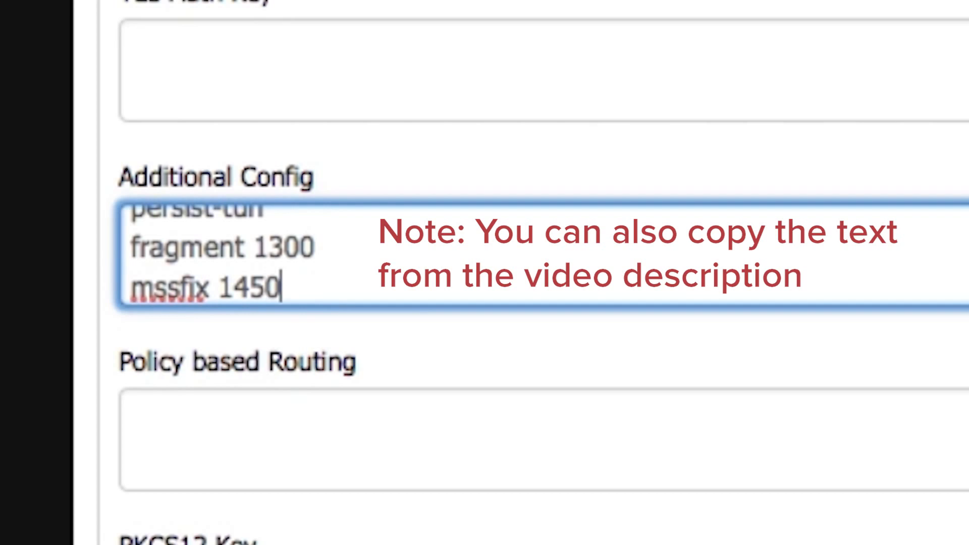
pyautogui.write('k')
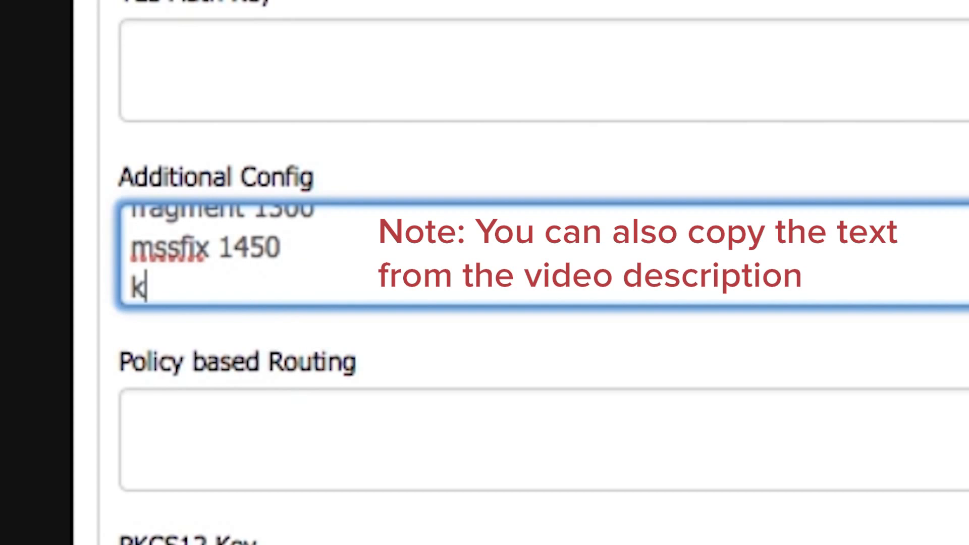
pyautogui.write('eysize')
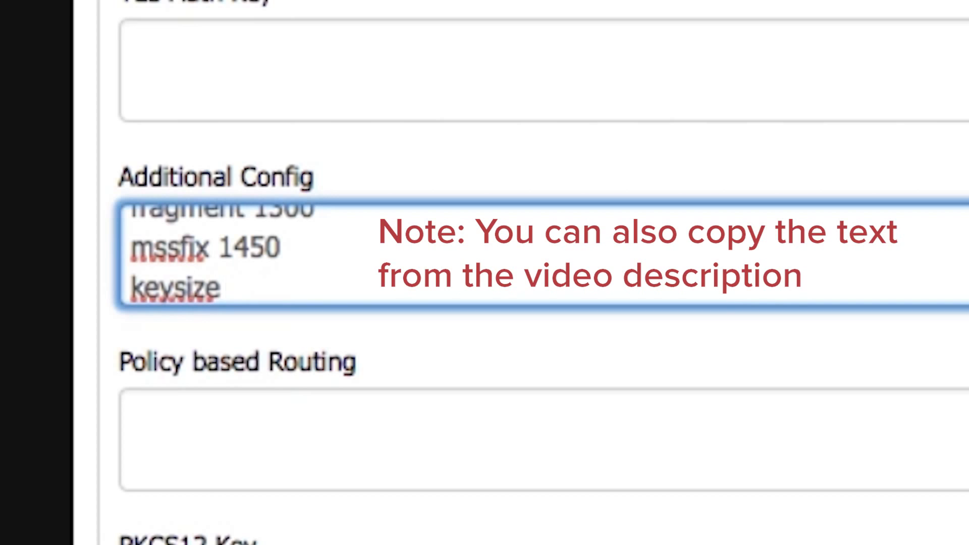
pyautogui.write('256')
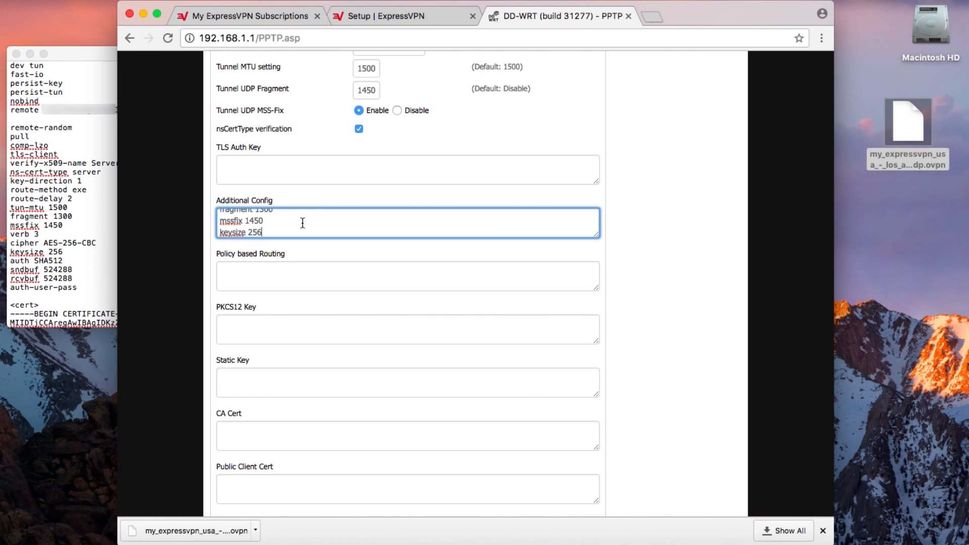
pyautogui.moveTo(297, 299)
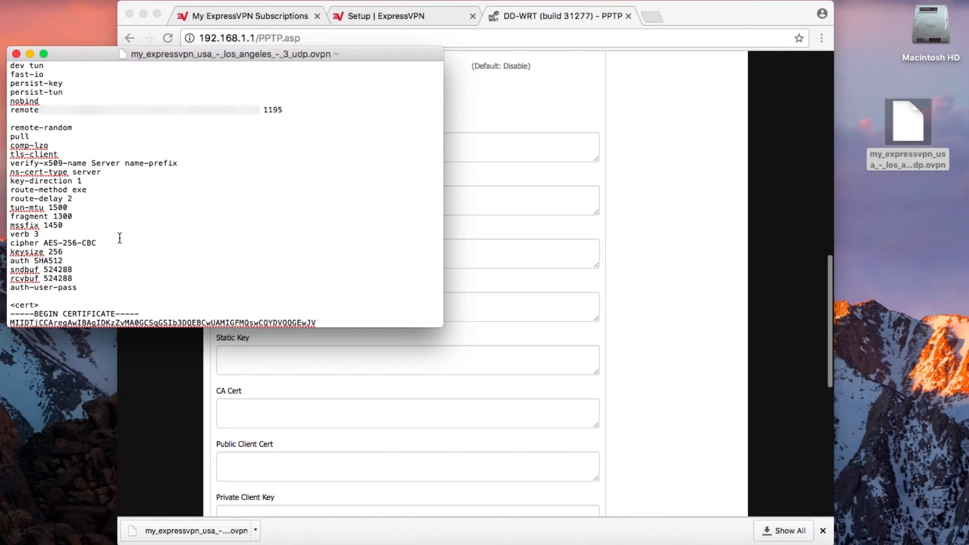
# Paste the static key block from the .ovpn file into the TLS Auth Key field.
pyautogui.scroll(-3)
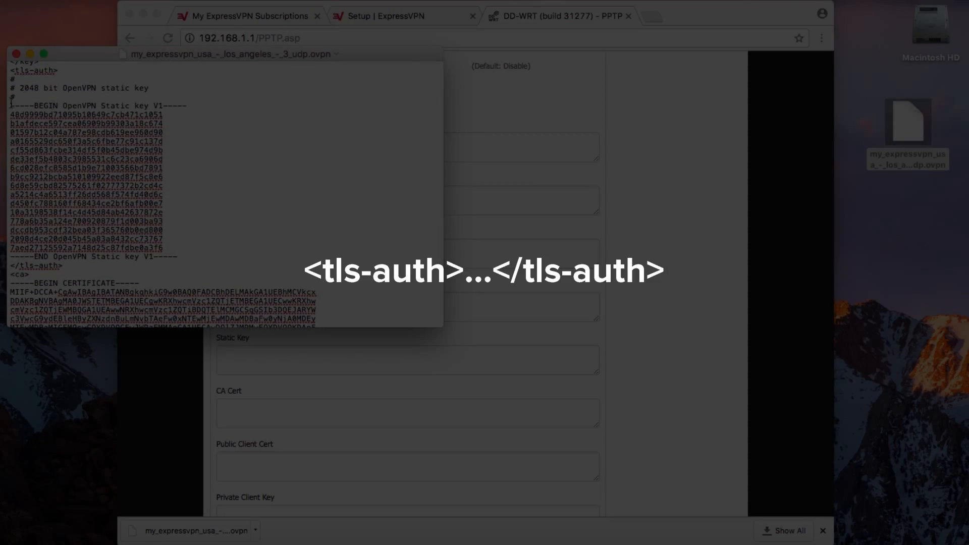
pyautogui.moveTo(12, 106); pyautogui.dragTo(180, 256)
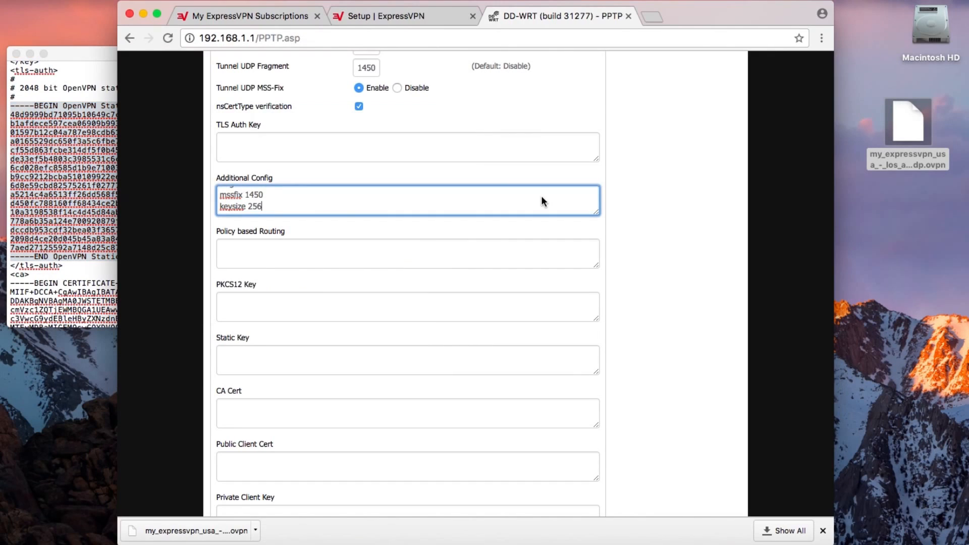
pyautogui.click(408, 148)
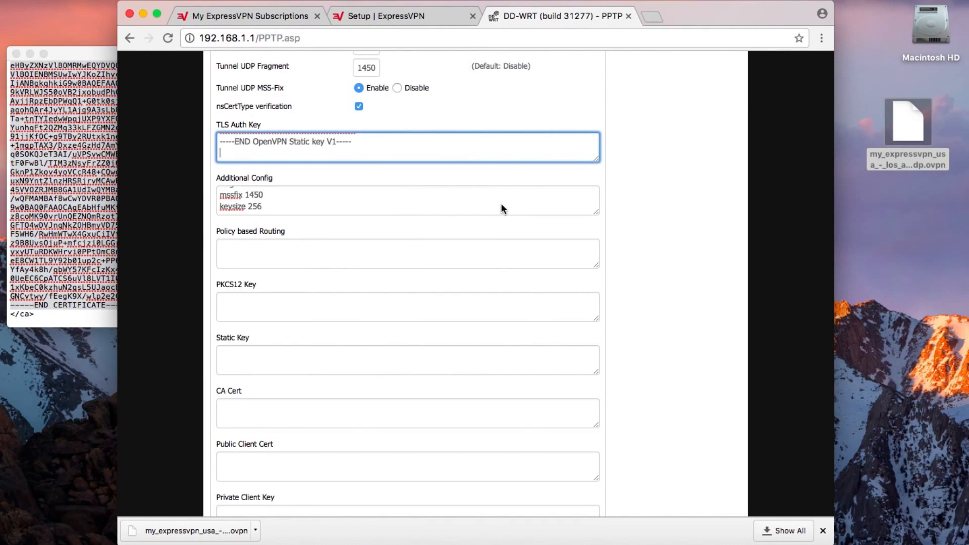
# Fill the CA Cert and Public Client Cert fields with the certificate blocks from the file.
pyautogui.click(407, 413)
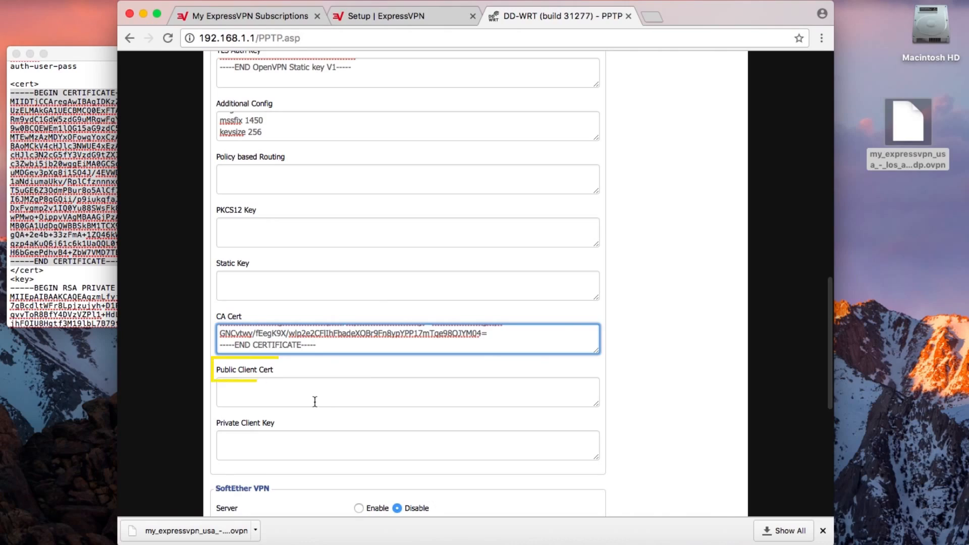
pyautogui.write('-----END CERTIFICATE-----')
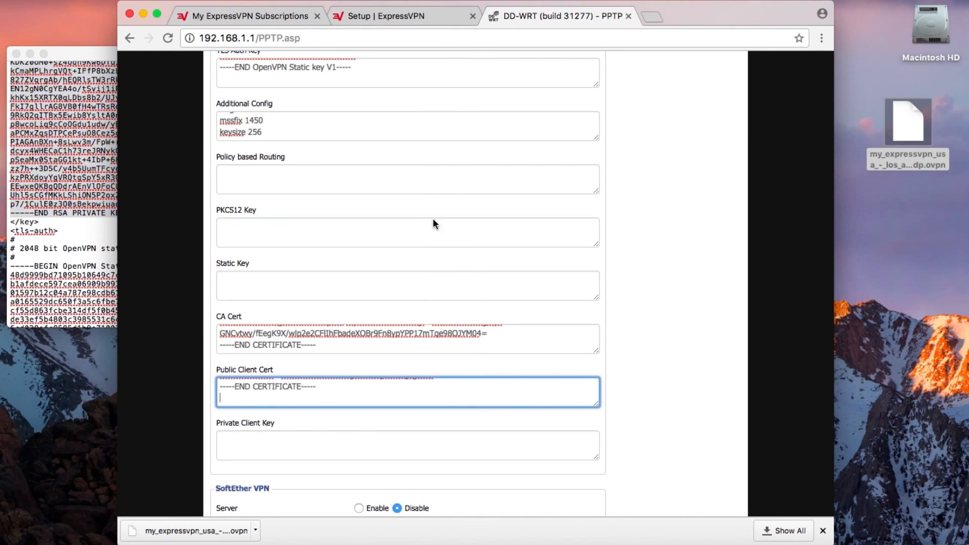
pyautogui.click(407, 446)
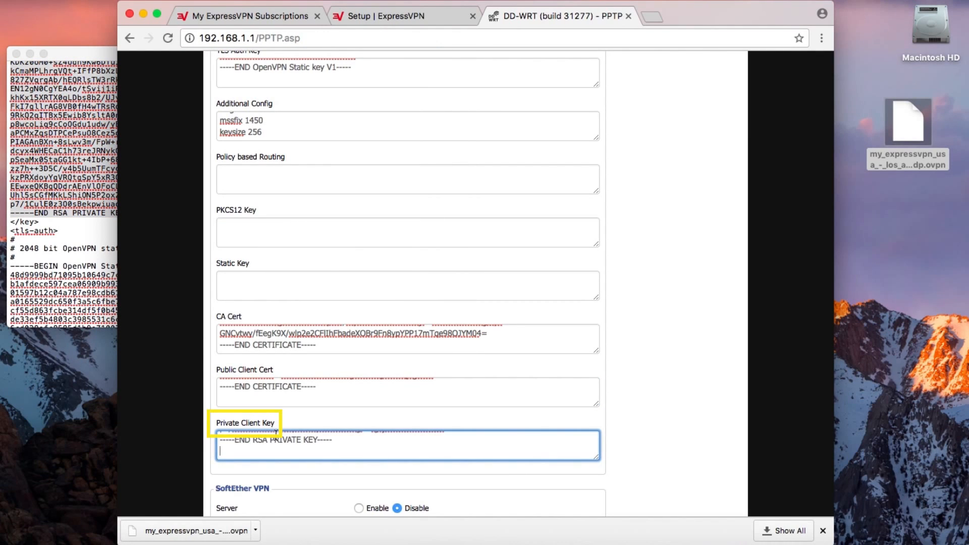
# Save the OpenVPN client configuration and apply the settings to the router.
pyautogui.scroll(-3)
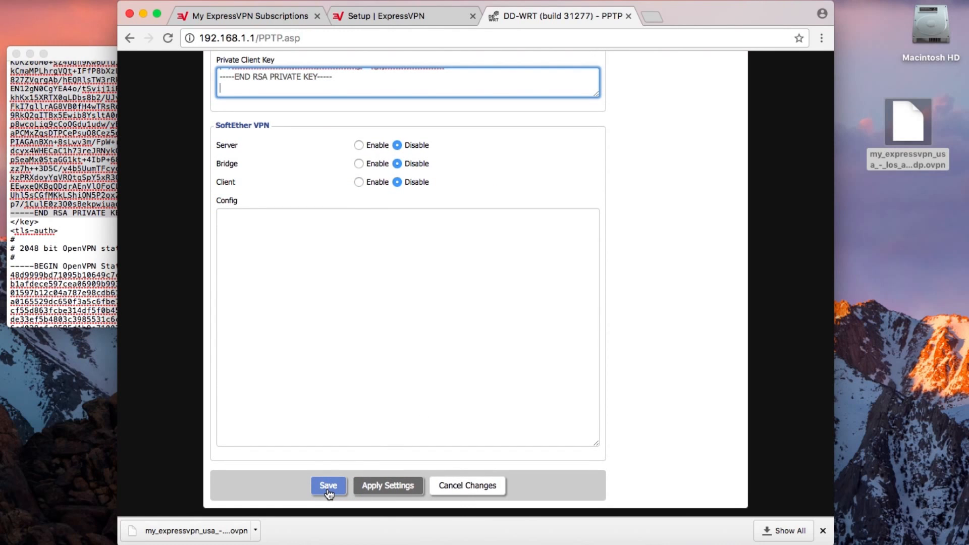
pyautogui.click(328, 485)
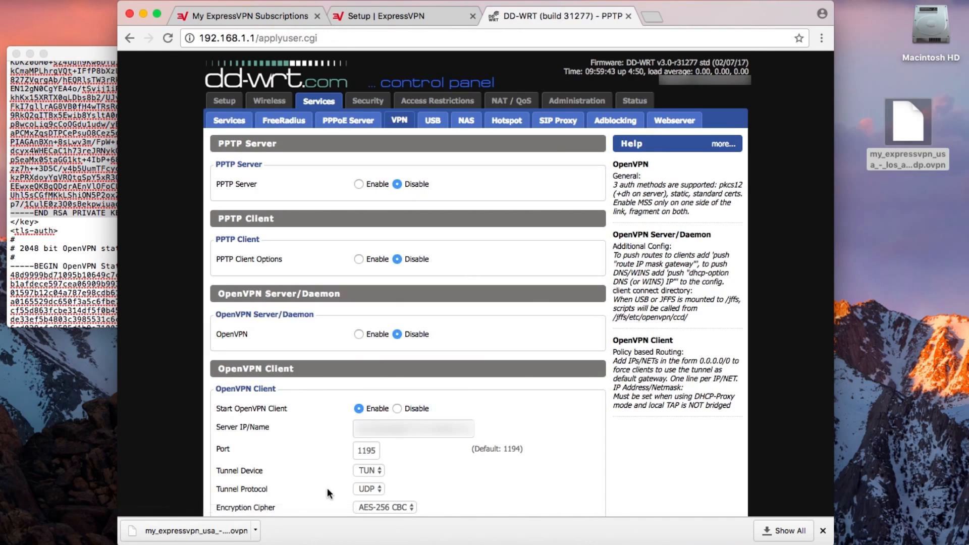
pyautogui.scroll(-3)
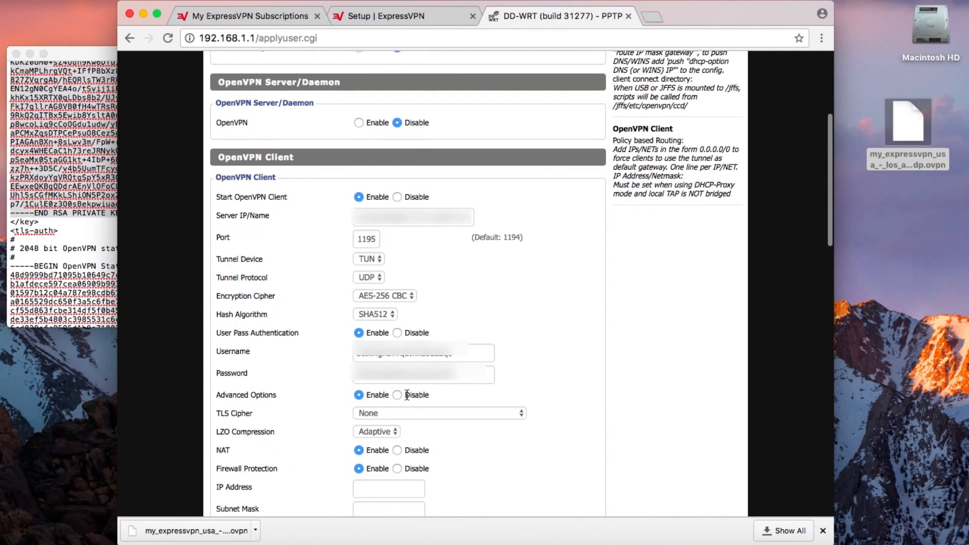
pyautogui.scroll(-3)
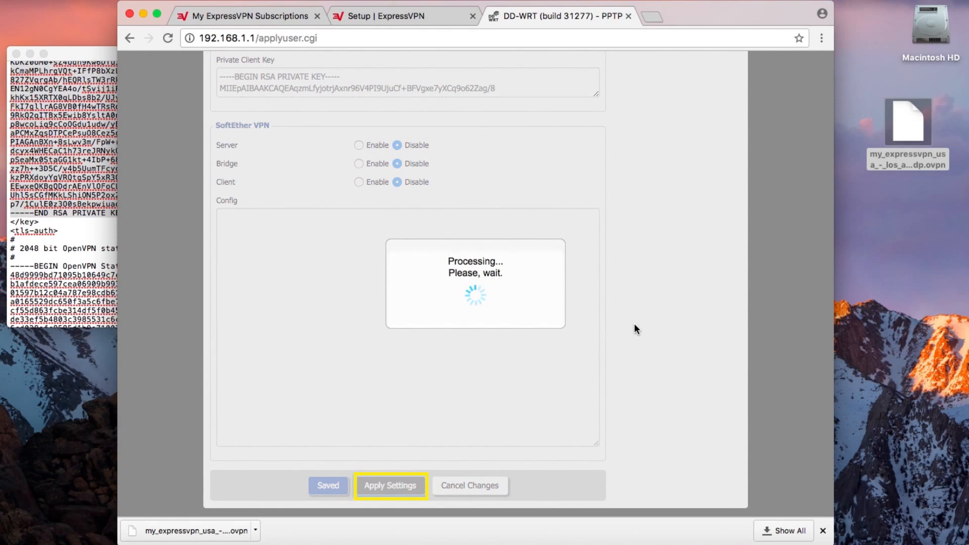
pyautogui.click(390, 485)
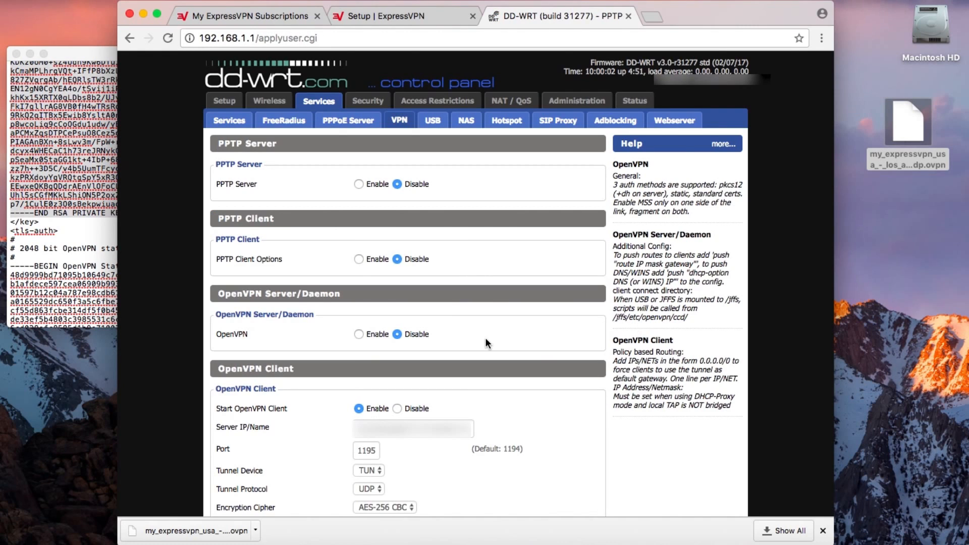
# View the Status section's sub-page to check the router's VPN connection state.
pyautogui.click(634, 101)
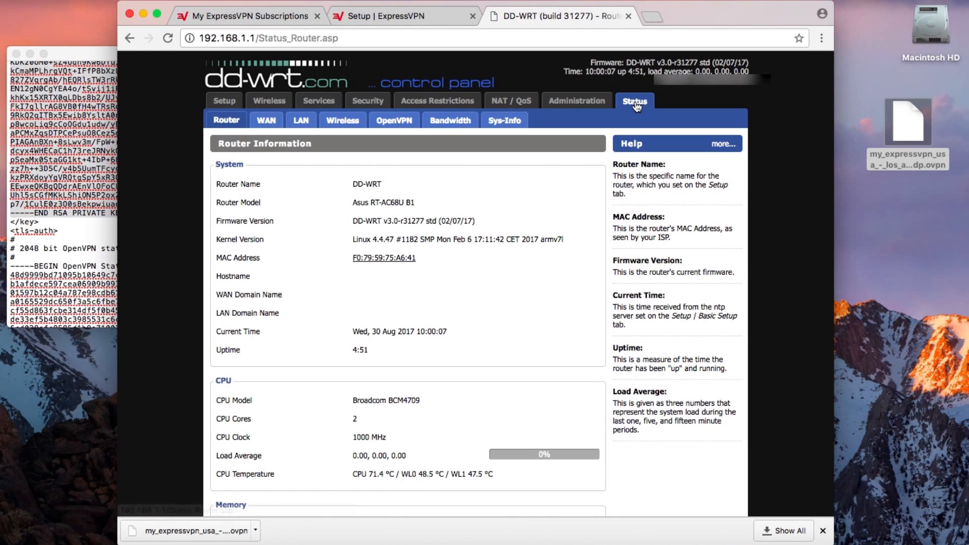
pyautogui.click(394, 120)
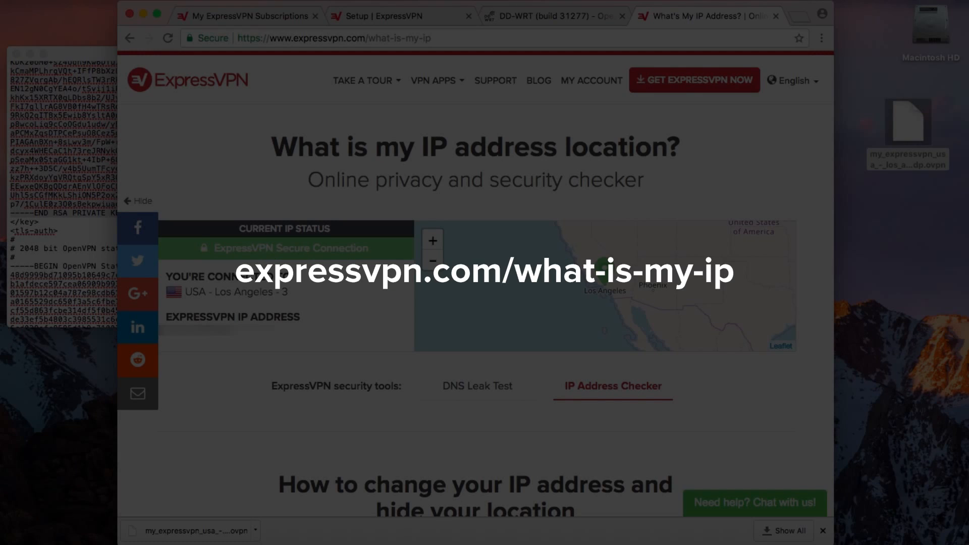
pyautogui.moveTo(653, 110)
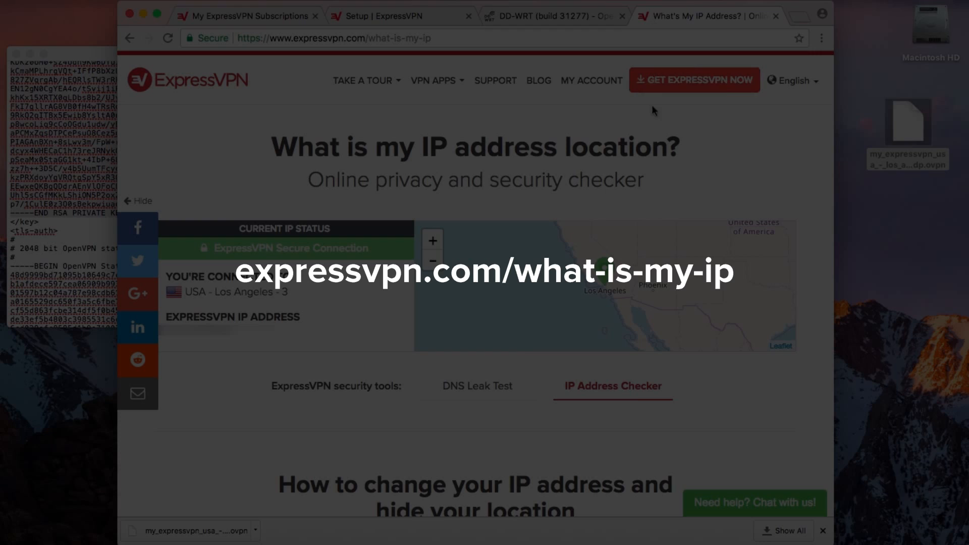